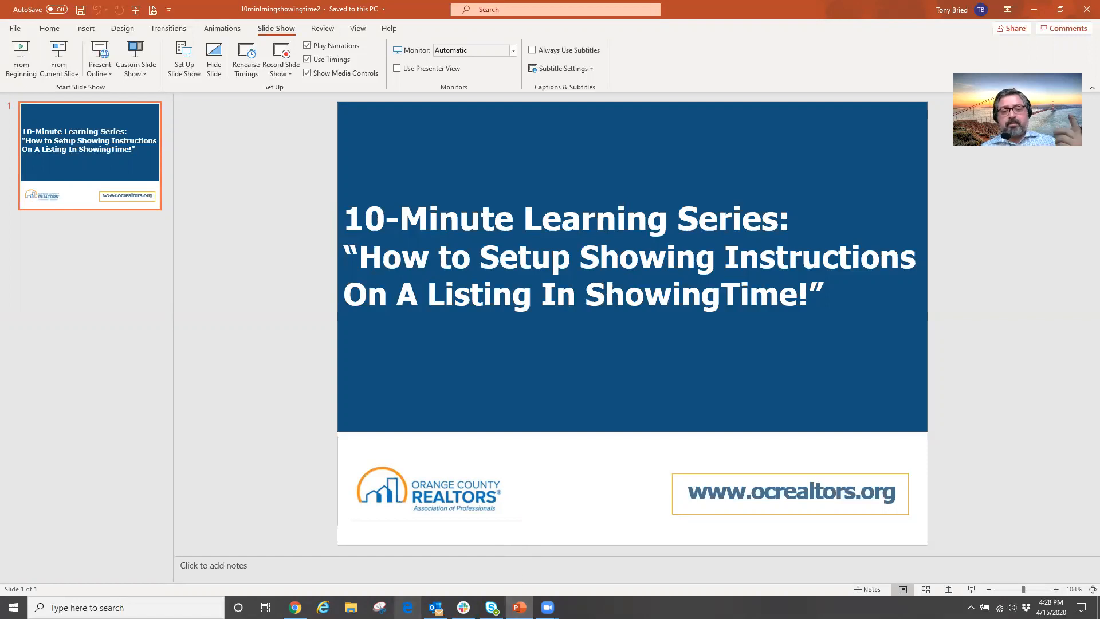
From Matrix's Links page, find ShowingTime under MLS Solutions and launch it.
click(295, 608)
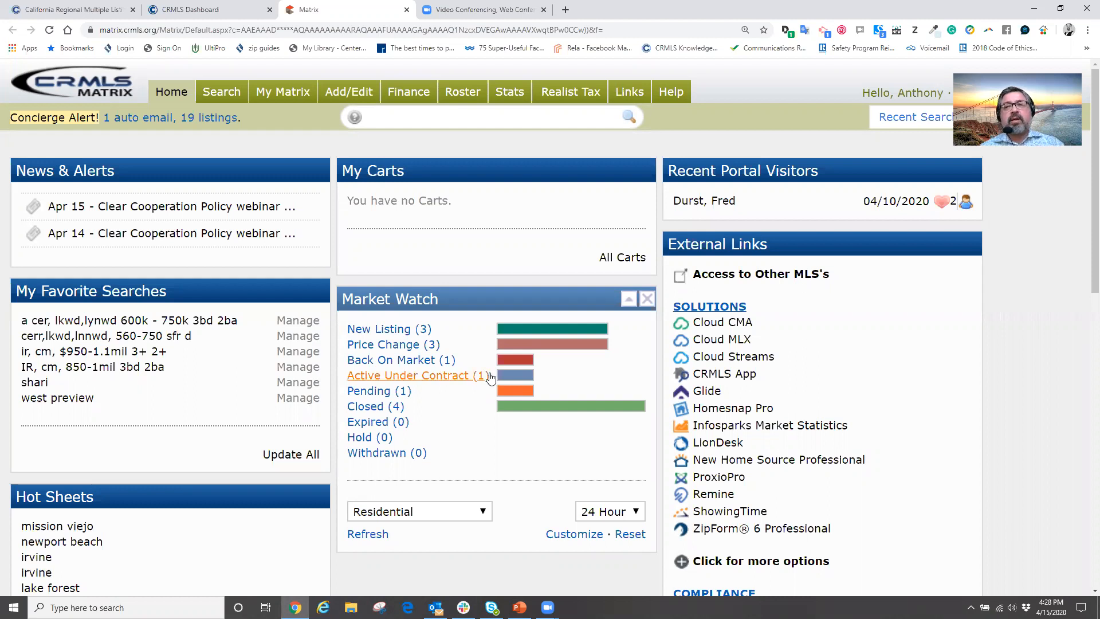
mouse_move(341, 306)
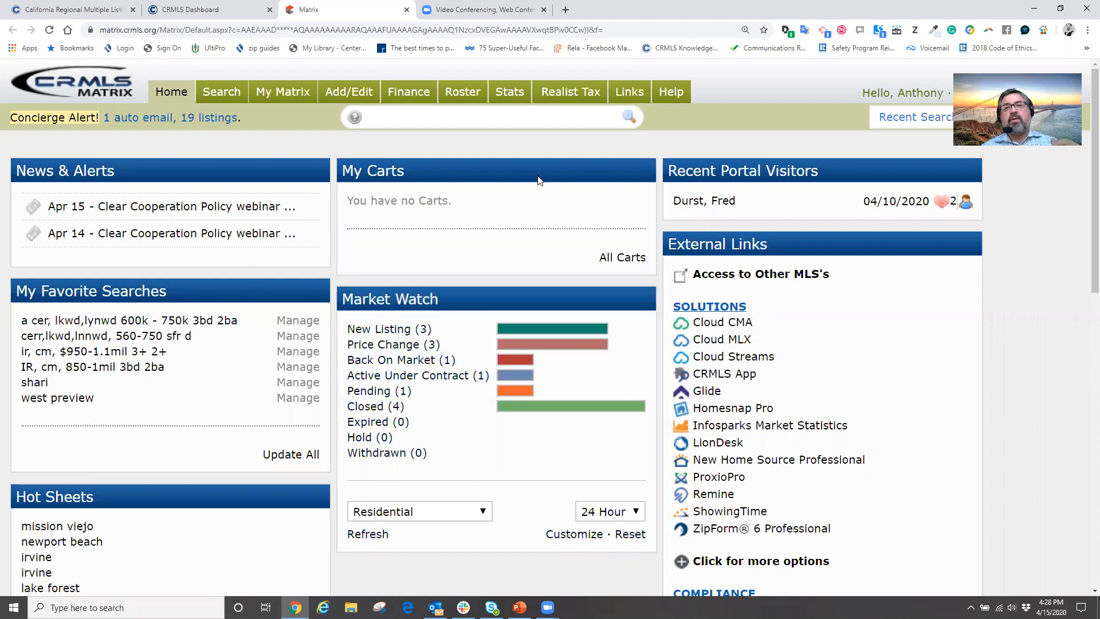
mouse_move(628, 92)
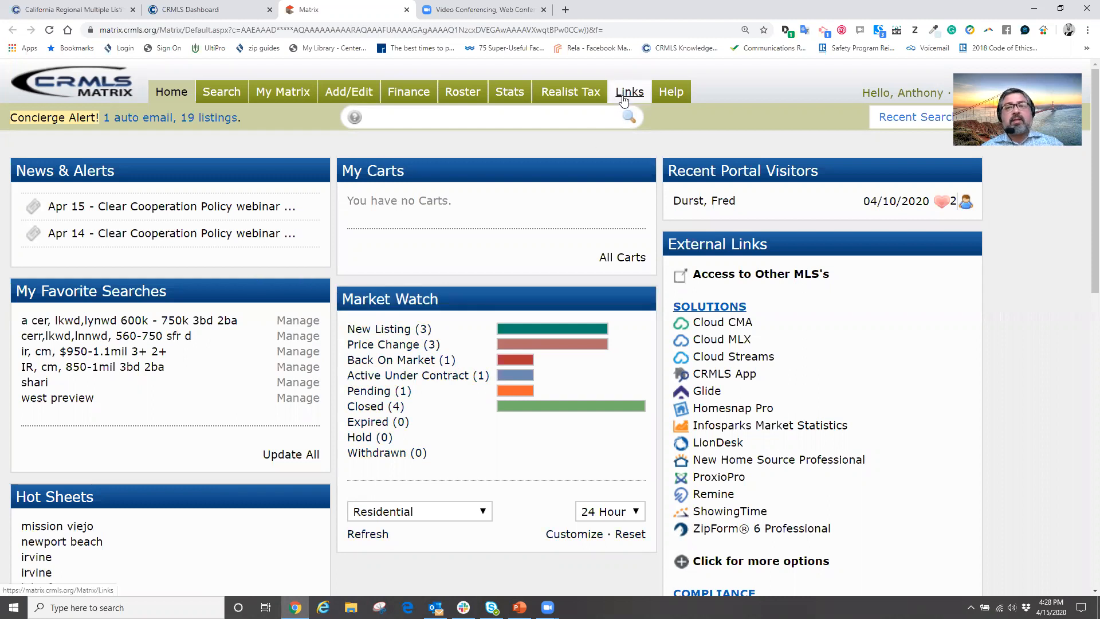
click(628, 91)
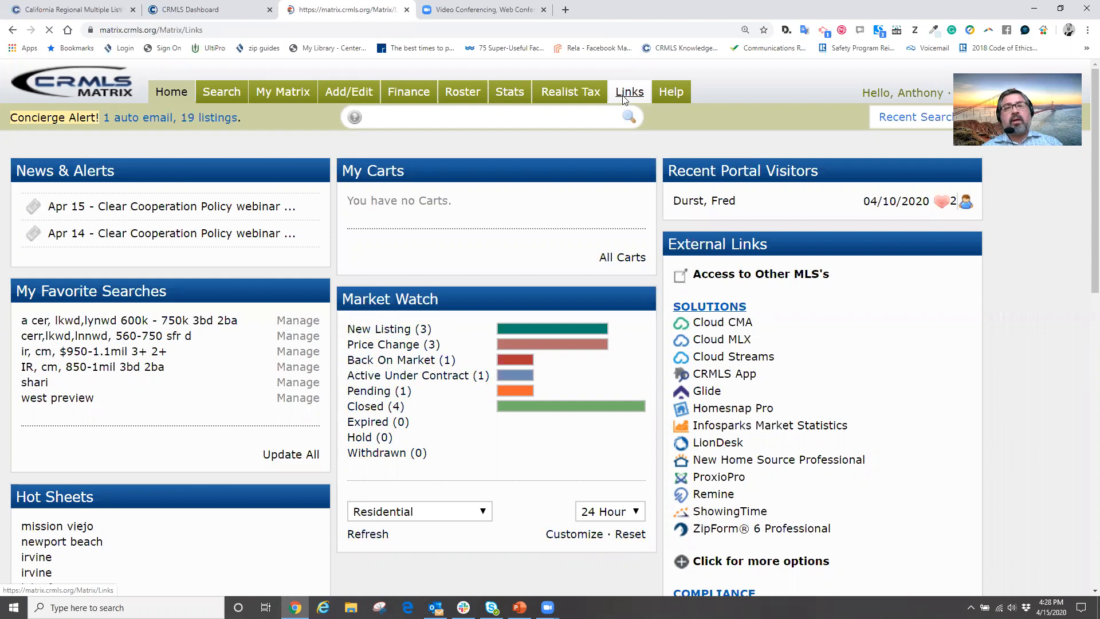
click(630, 92)
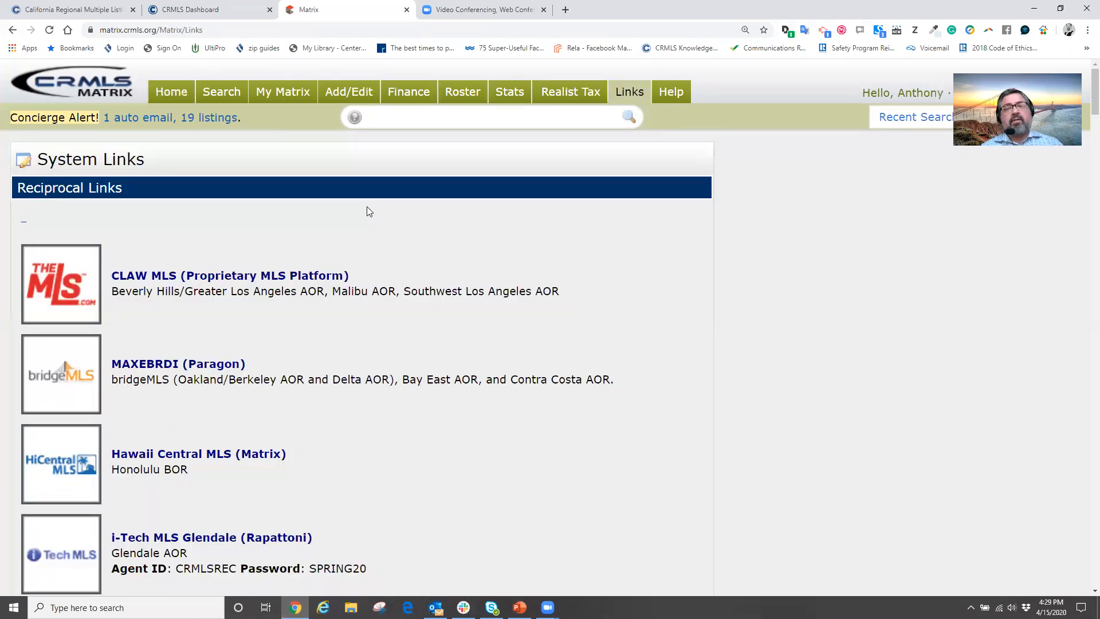
mouse_move(247, 236)
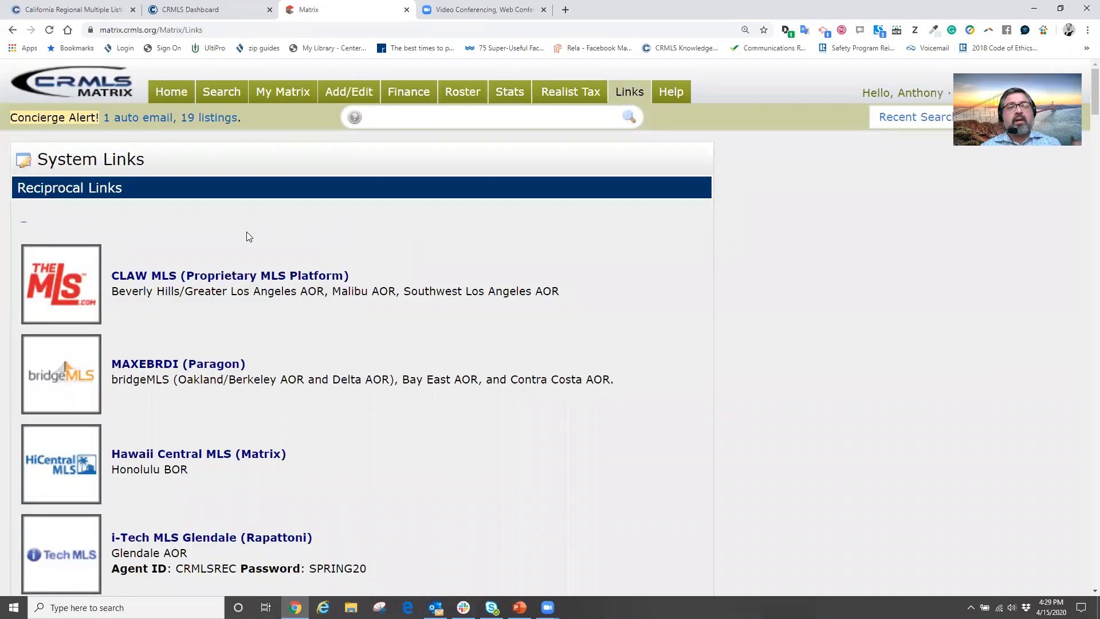
scroll(down, 3)
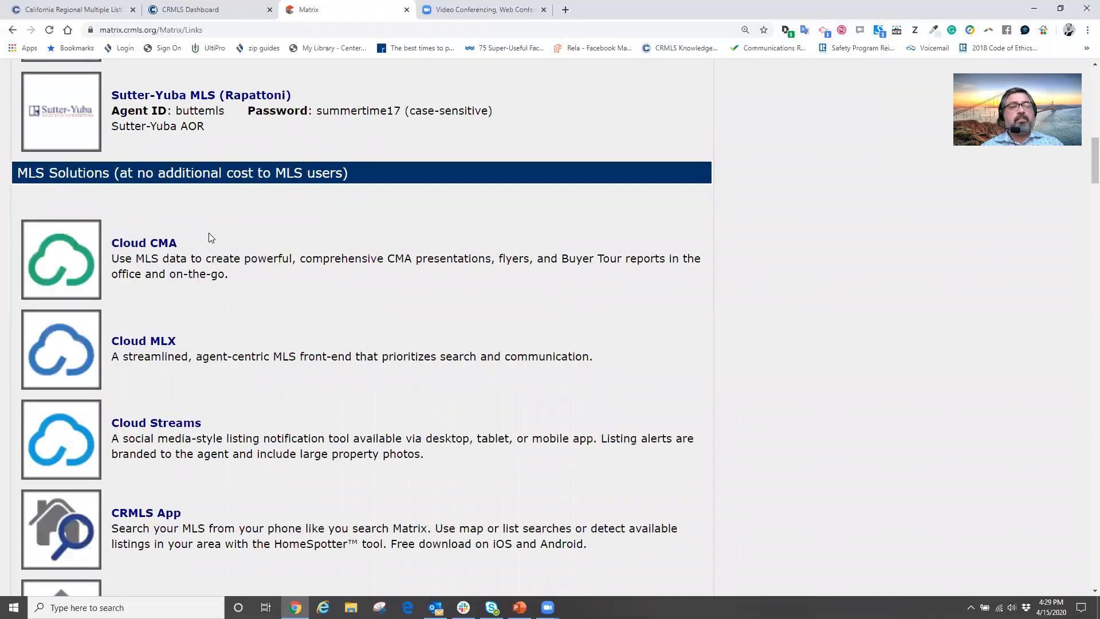
scroll(down, 3)
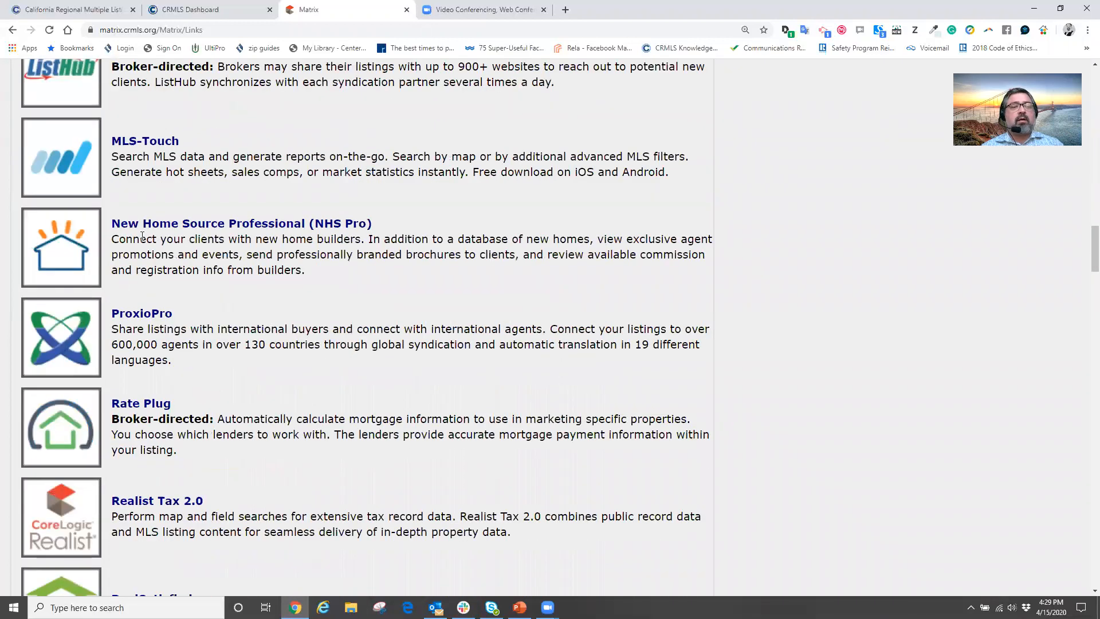
scroll(down, 3)
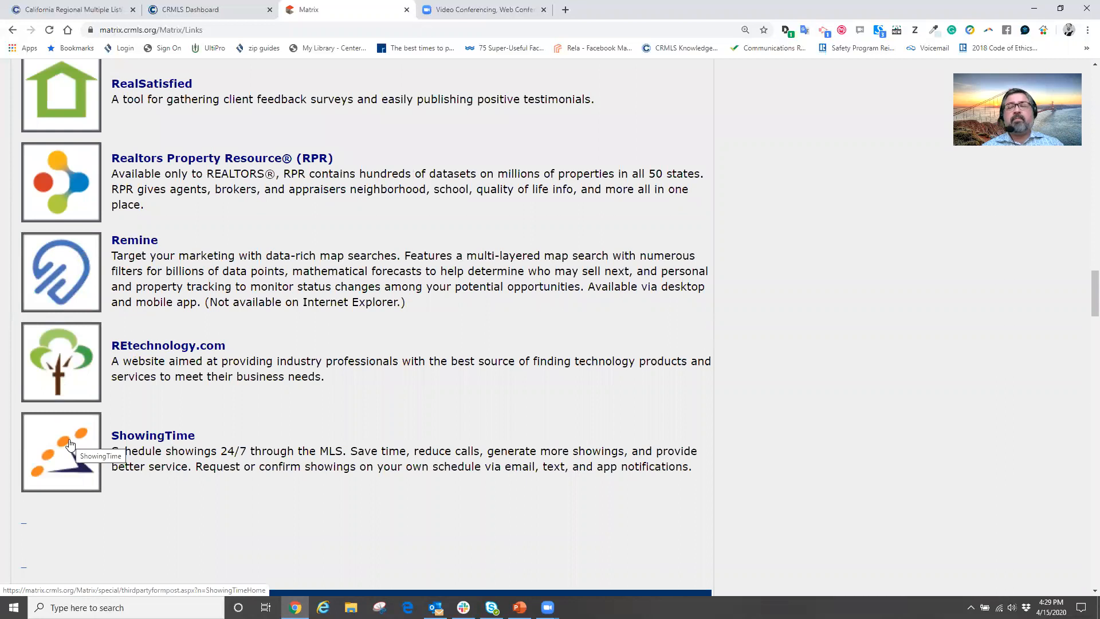
click(153, 436)
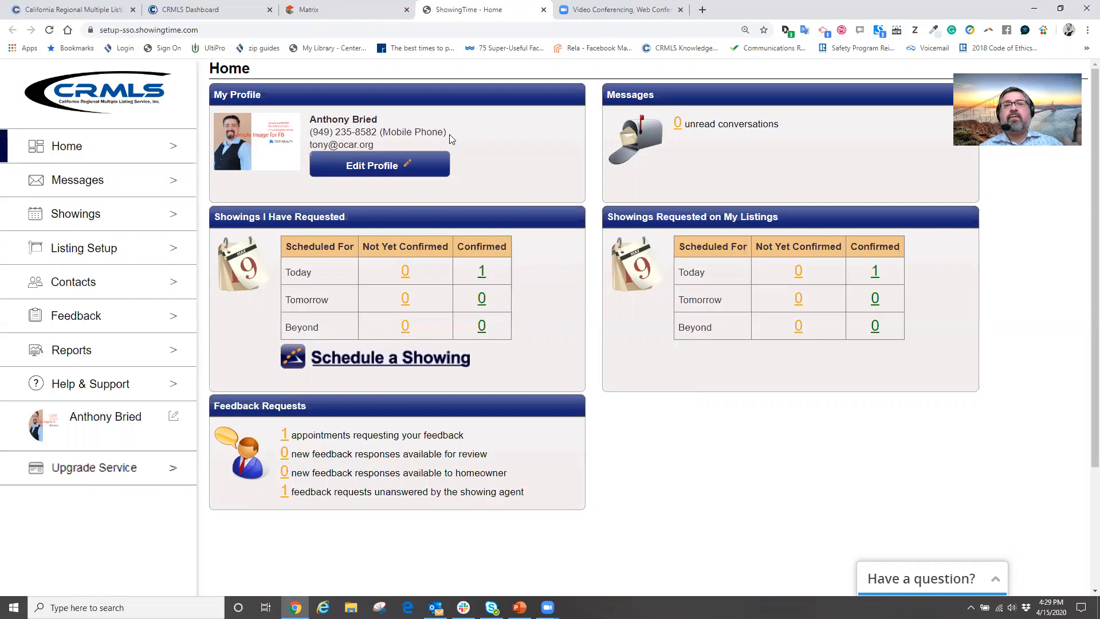
mouse_move(393, 146)
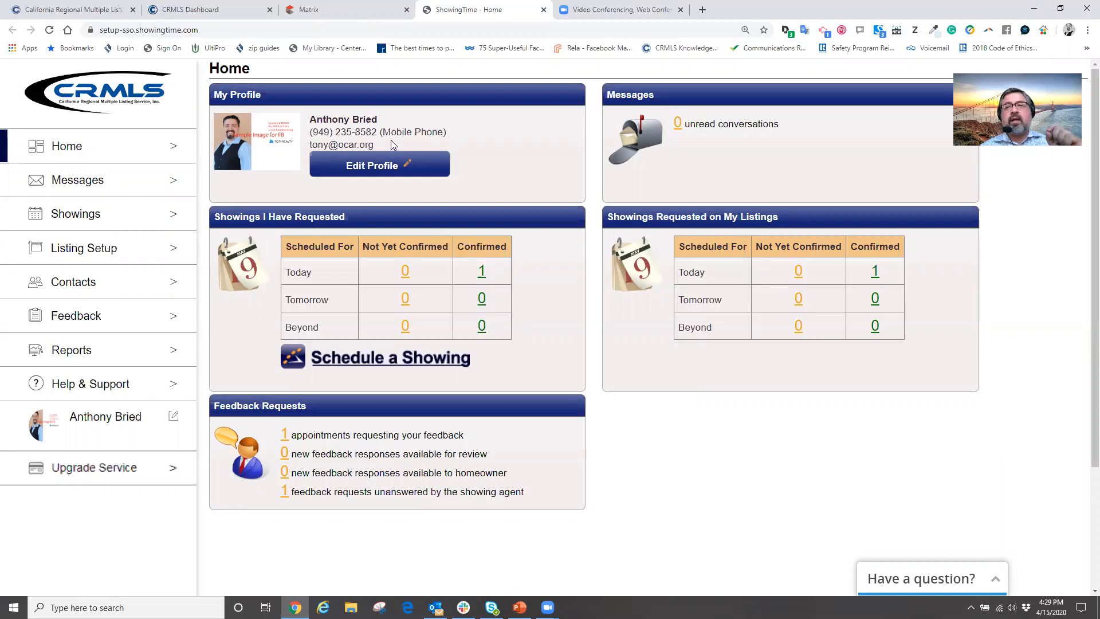
mouse_move(258, 185)
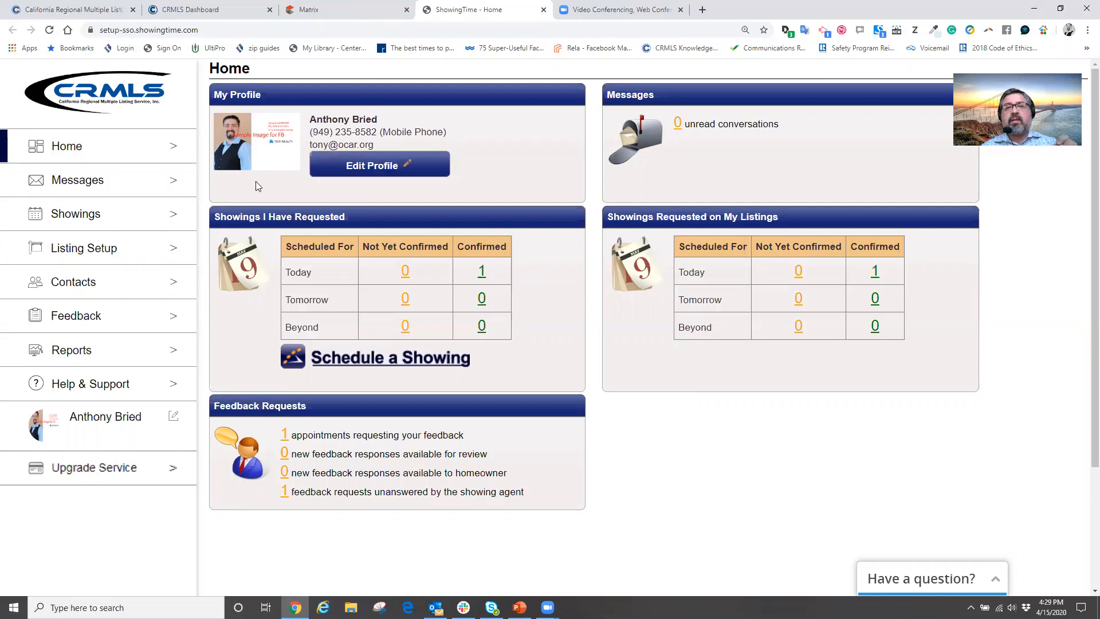
mouse_move(84, 247)
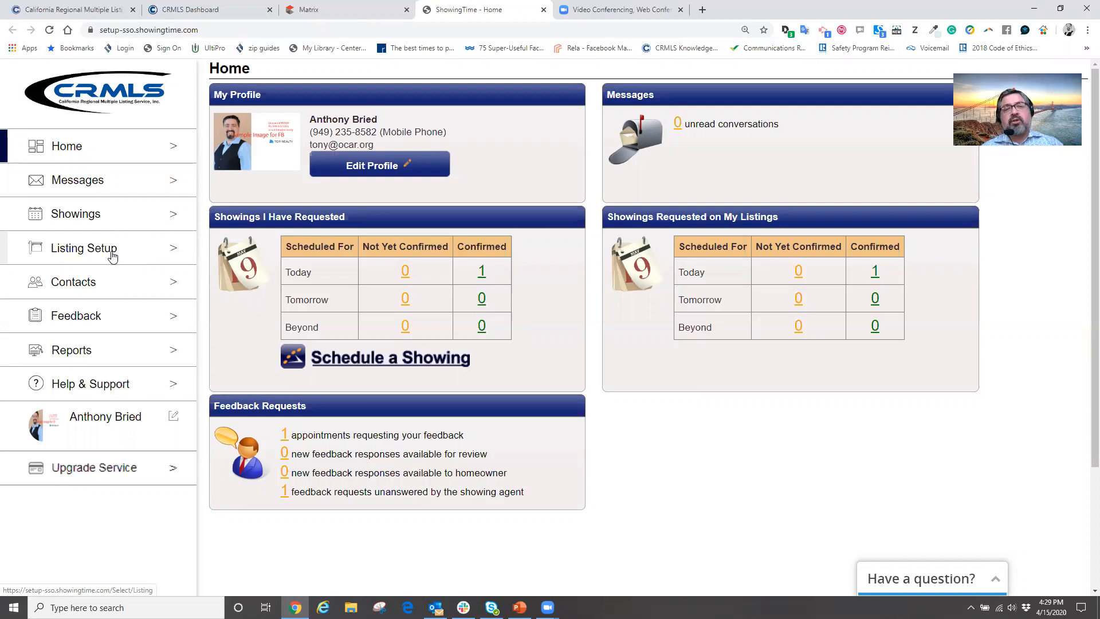
mouse_move(409, 123)
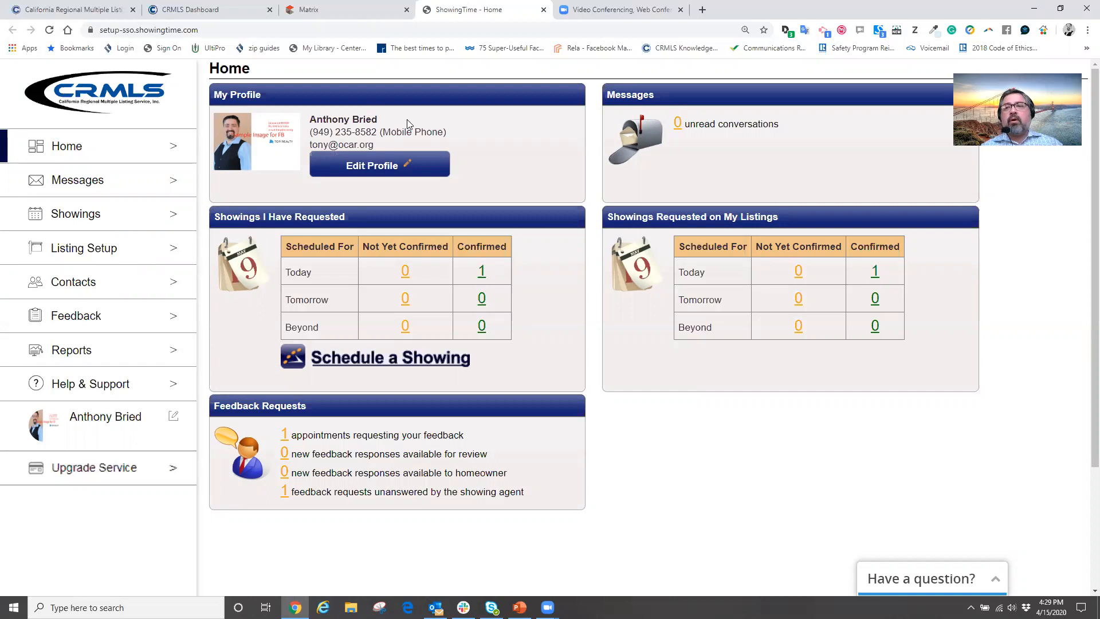
mouse_move(115, 239)
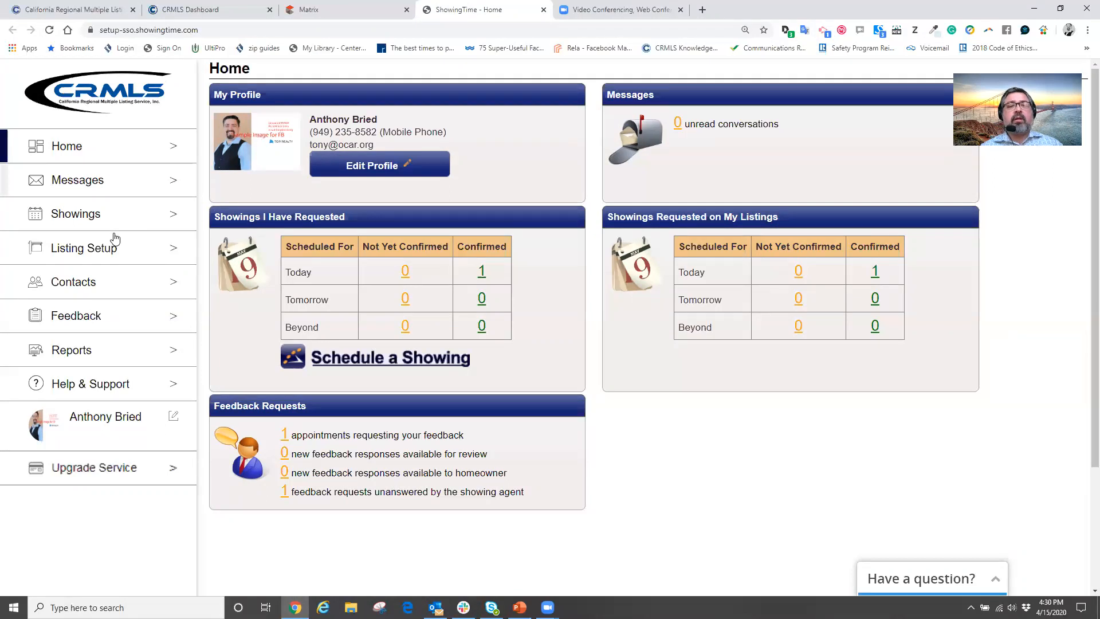
mouse_move(82, 248)
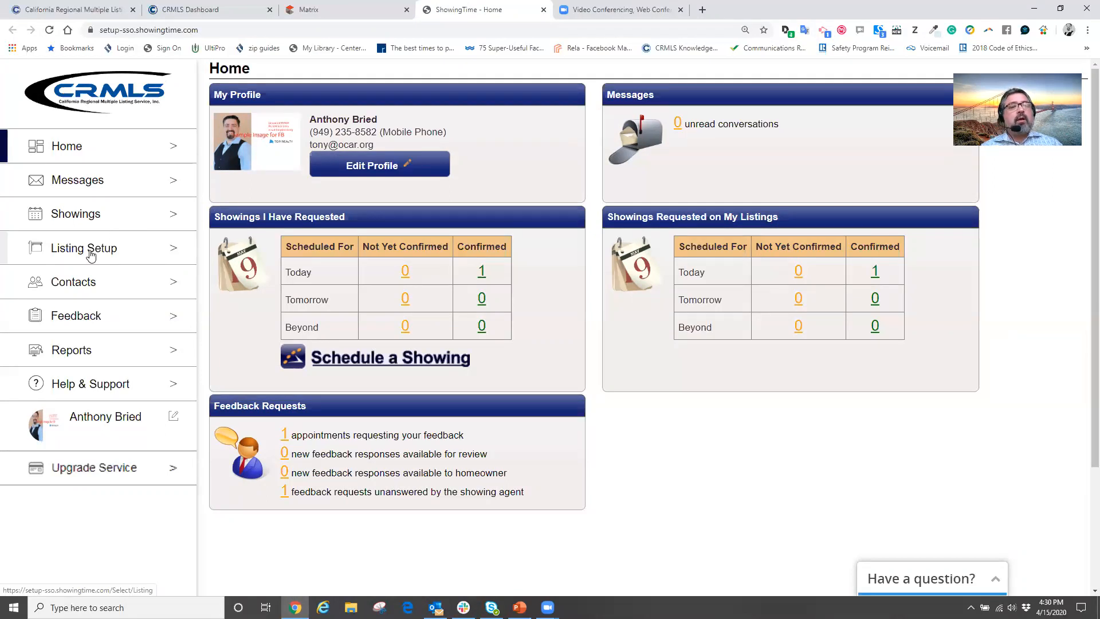
Go to Listing Setup from the ShowingTime home dashboard.
click(83, 248)
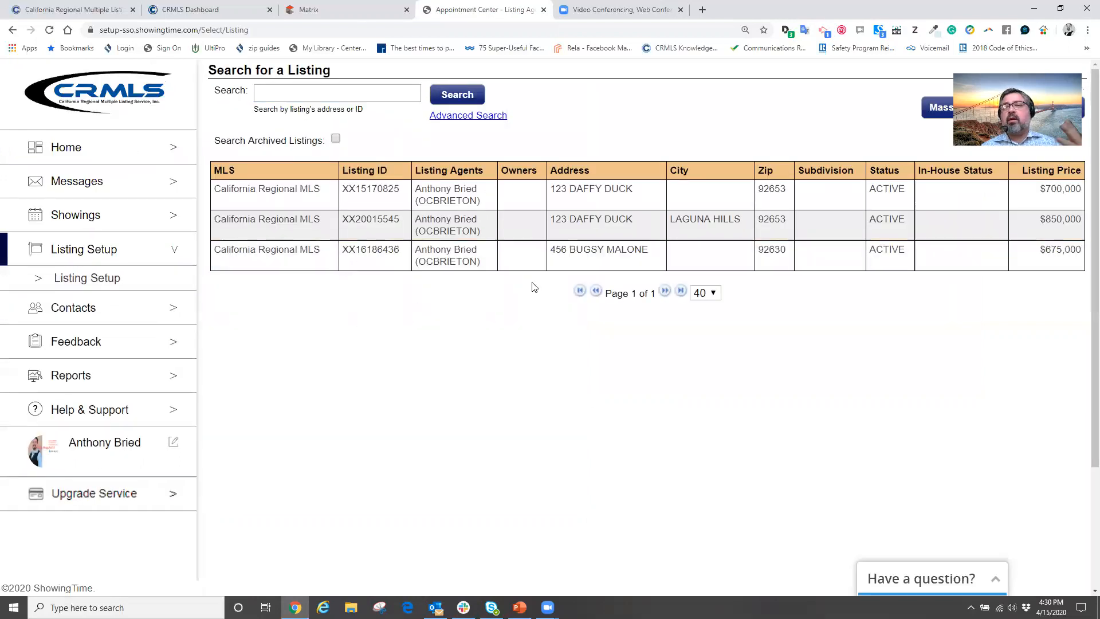
mouse_move(524, 279)
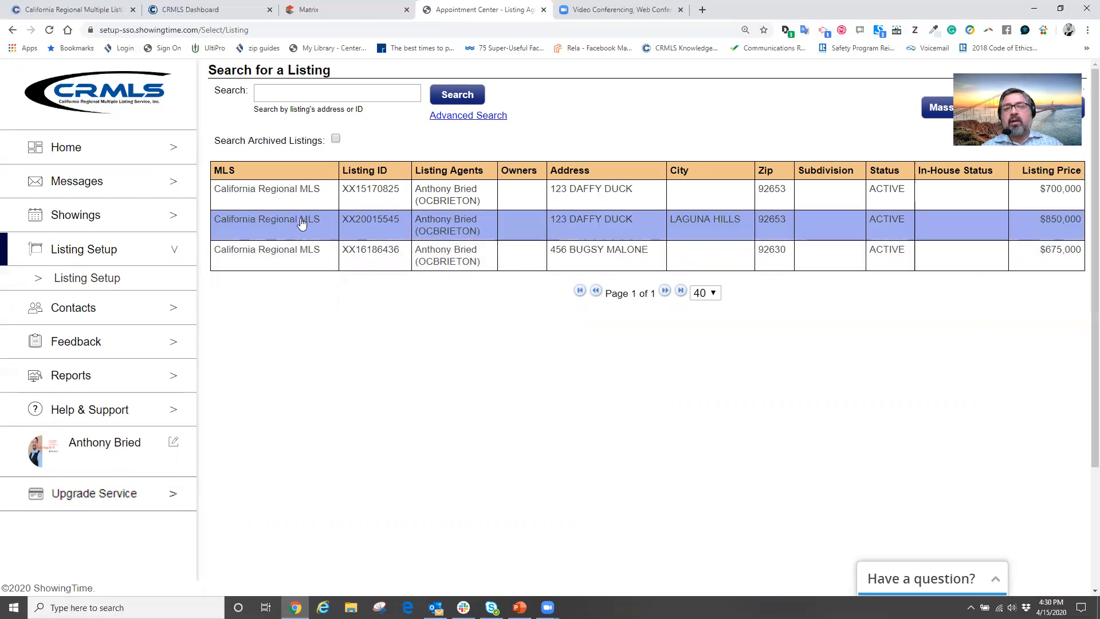
Open the management page for 123 DAFFY DUCK, Laguna Hills (XX20015545).
click(370, 219)
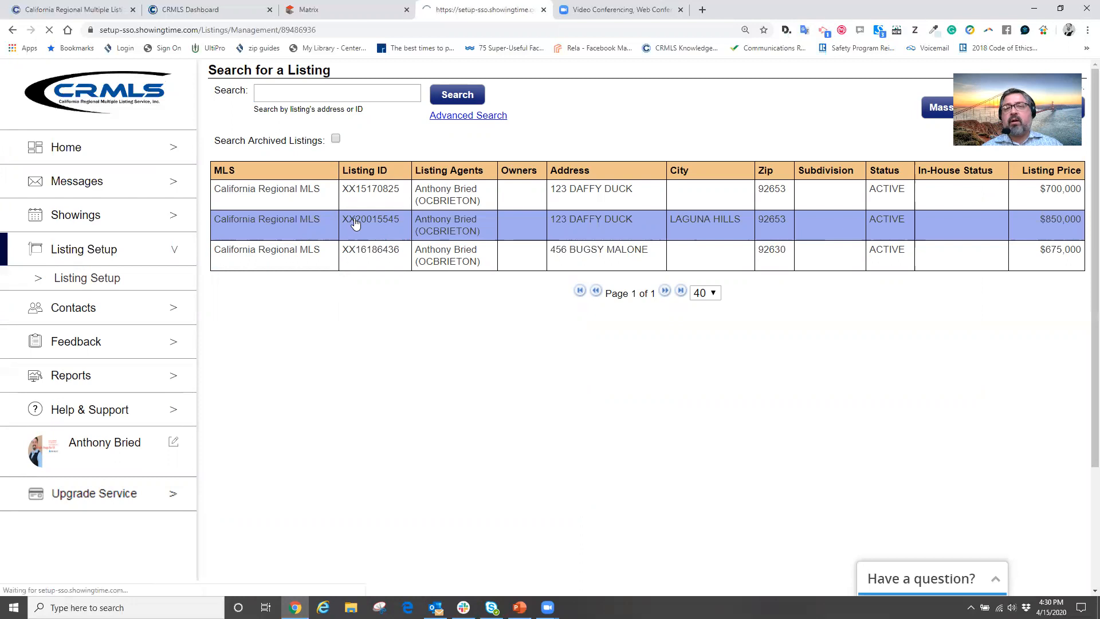
click(372, 219)
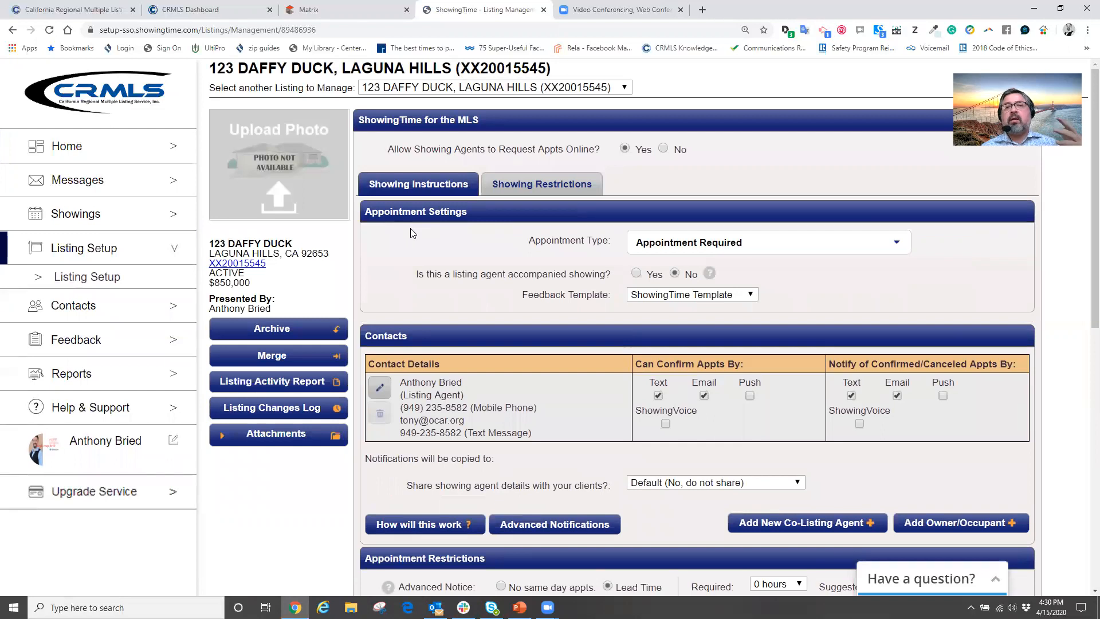
mouse_move(530, 233)
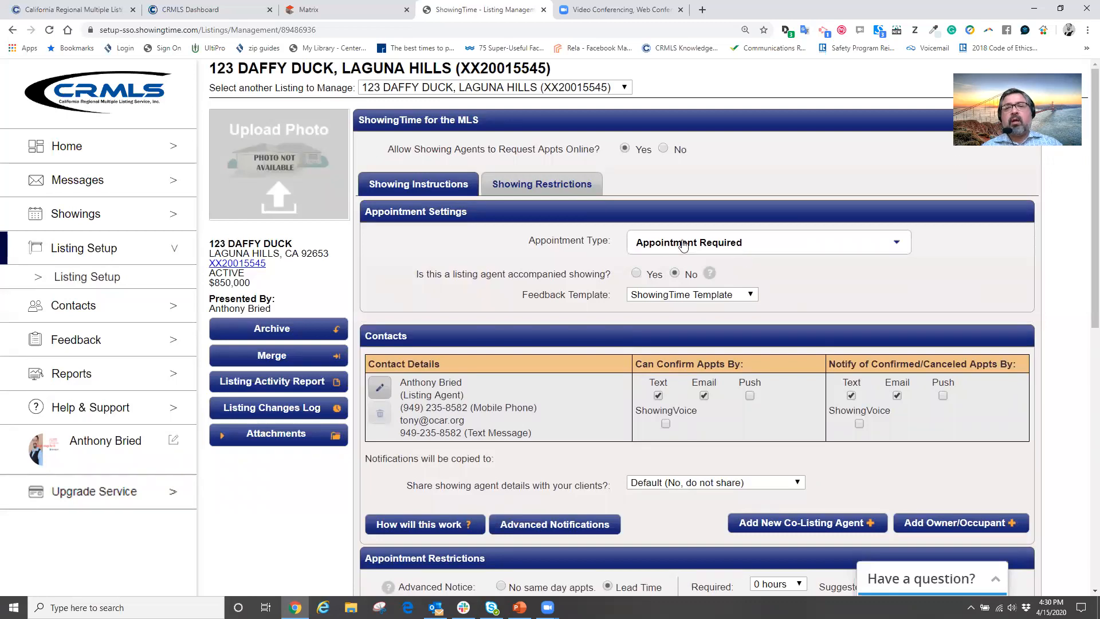
mouse_move(637, 251)
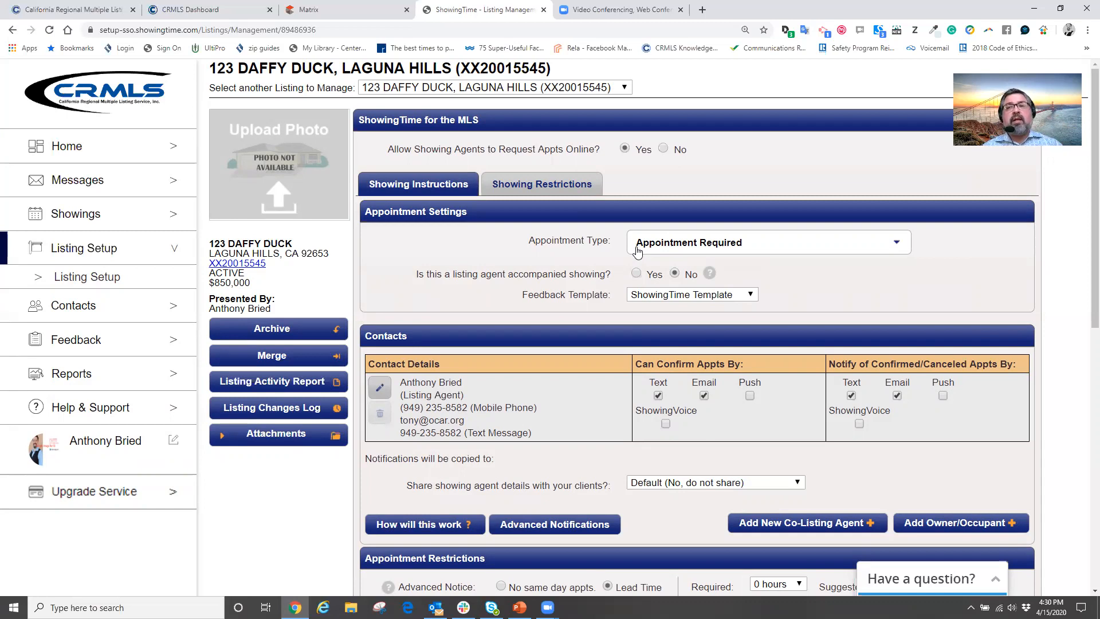
mouse_move(742, 243)
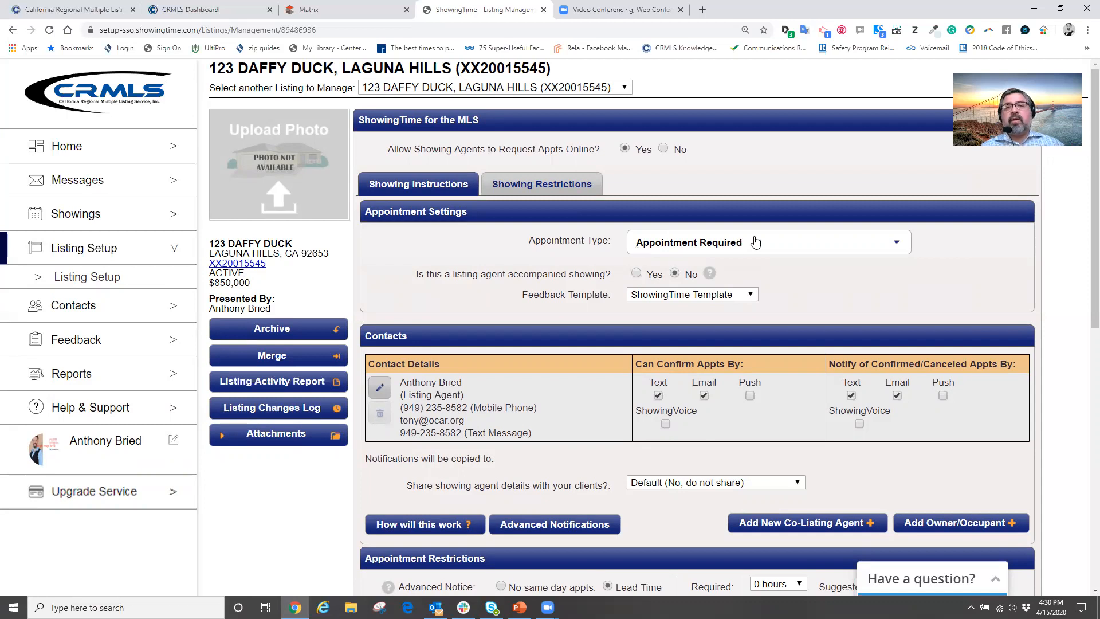
click(768, 242)
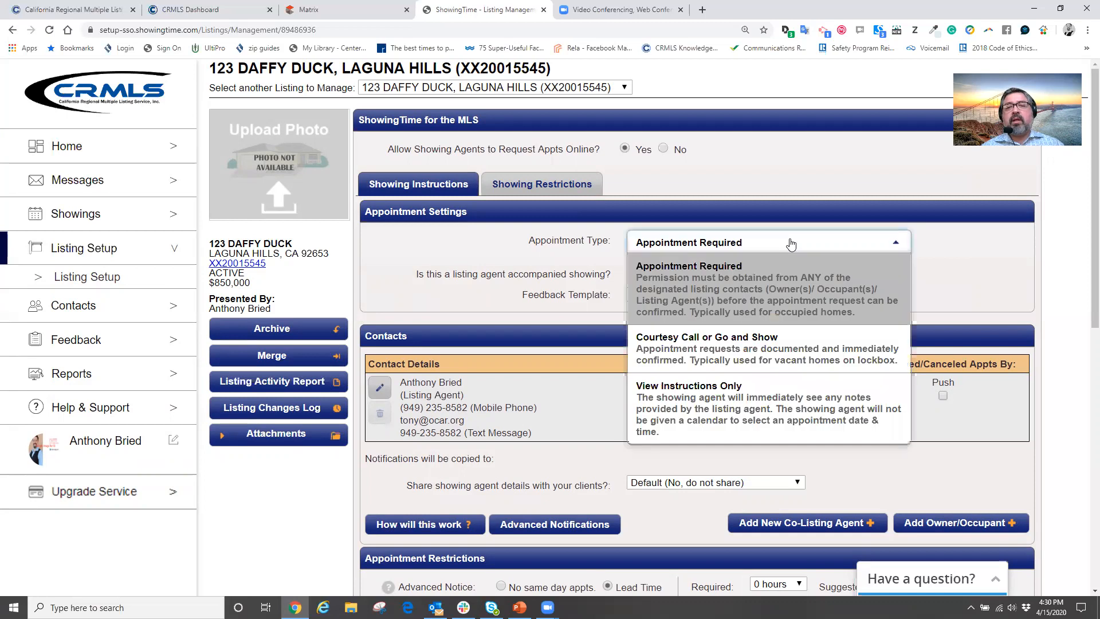
mouse_move(561, 246)
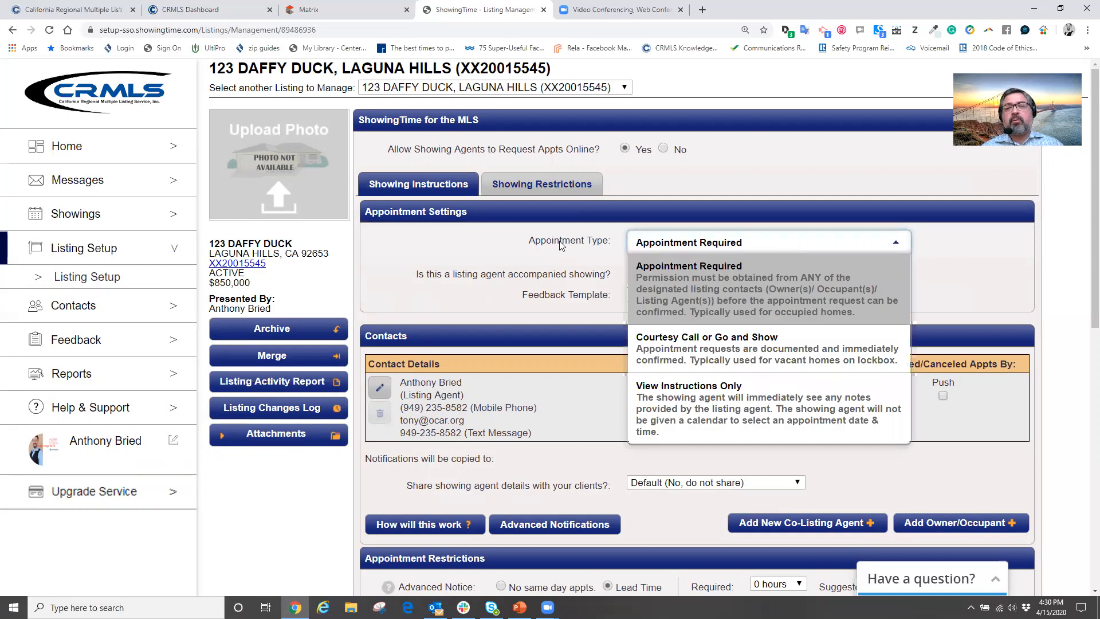
mouse_move(708, 348)
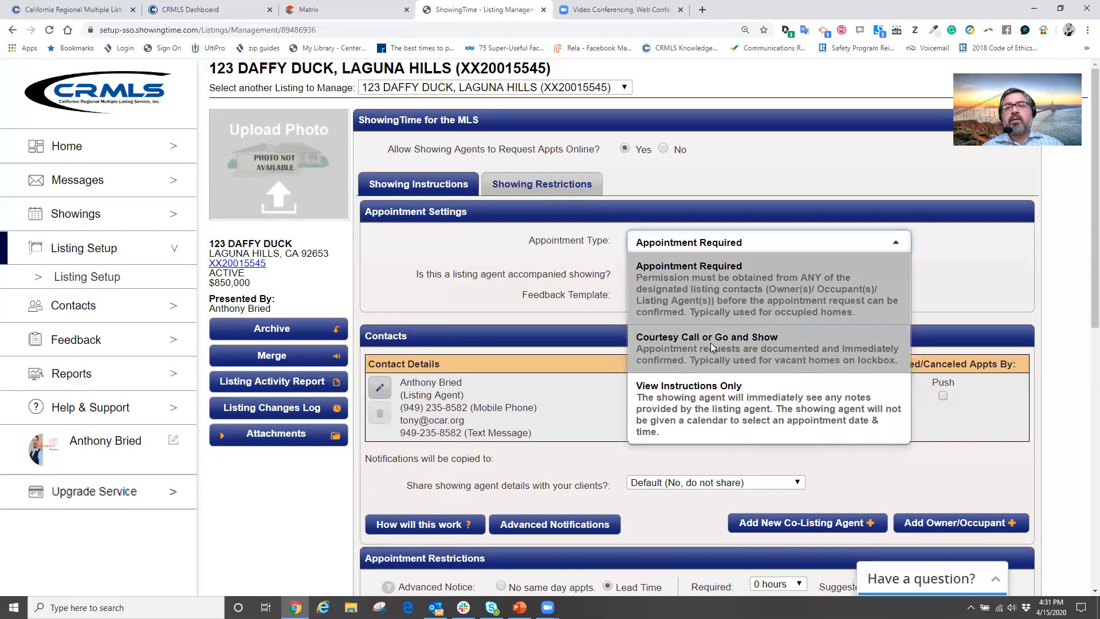
click(707, 343)
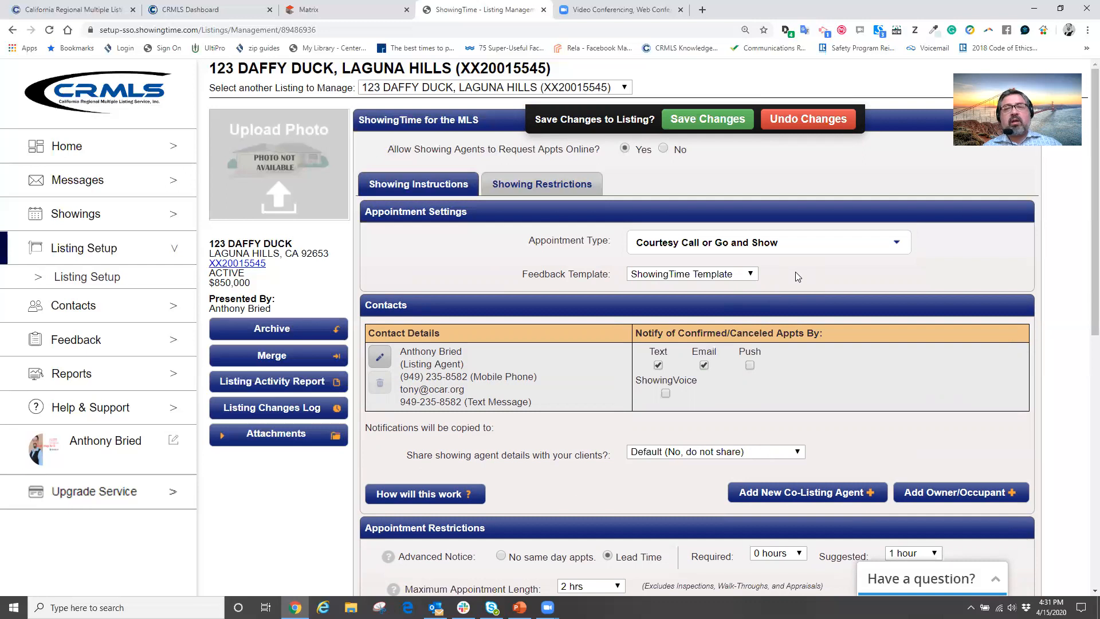
mouse_move(795, 274)
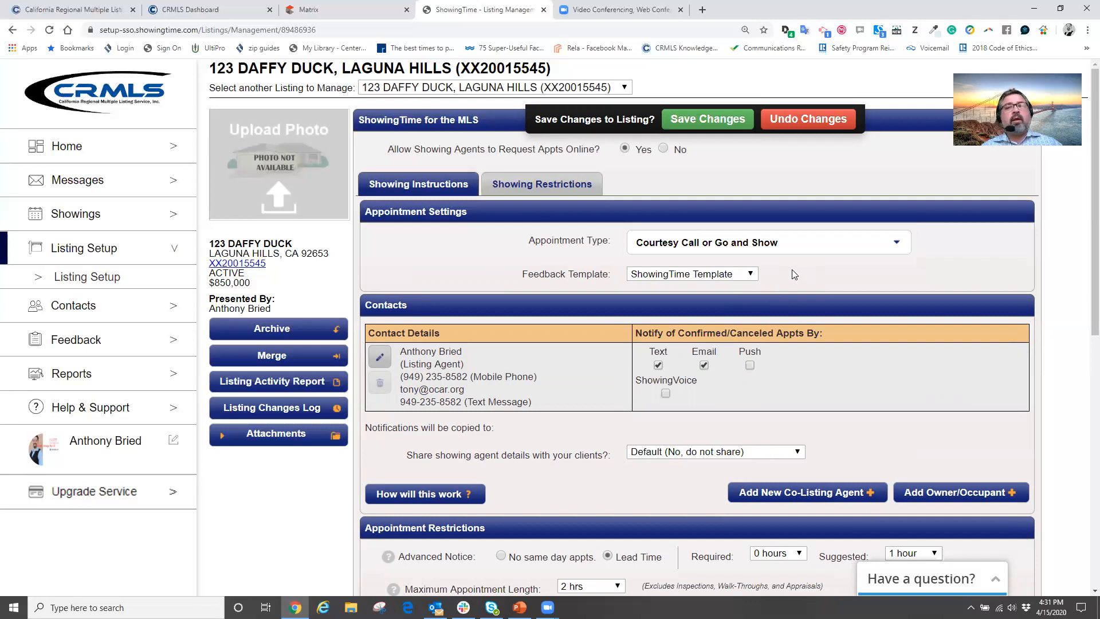
mouse_move(728, 247)
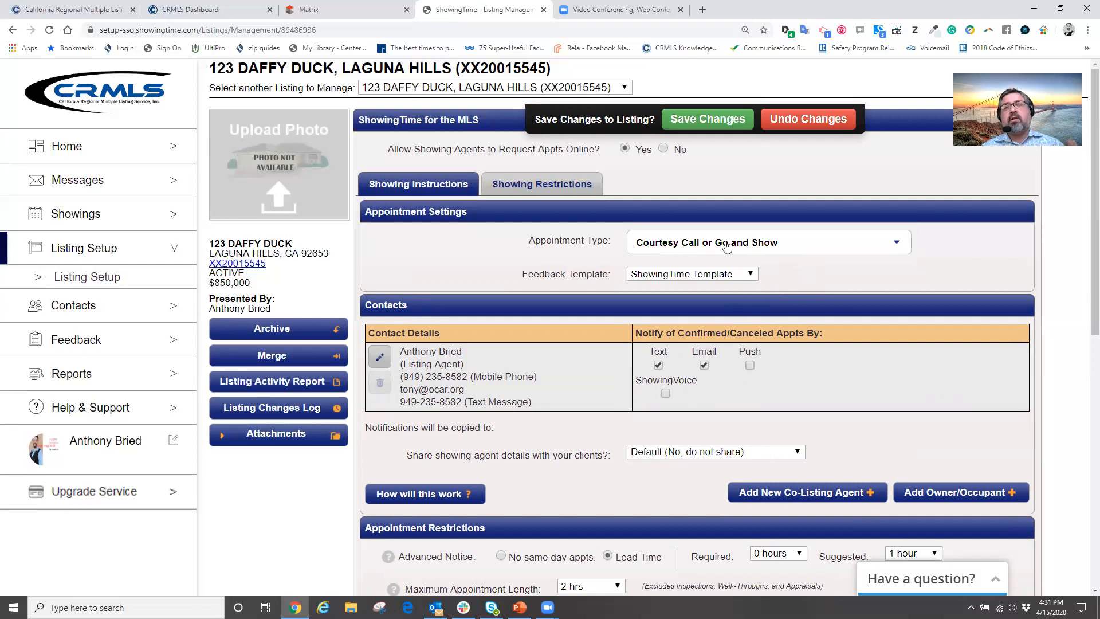
mouse_move(777, 246)
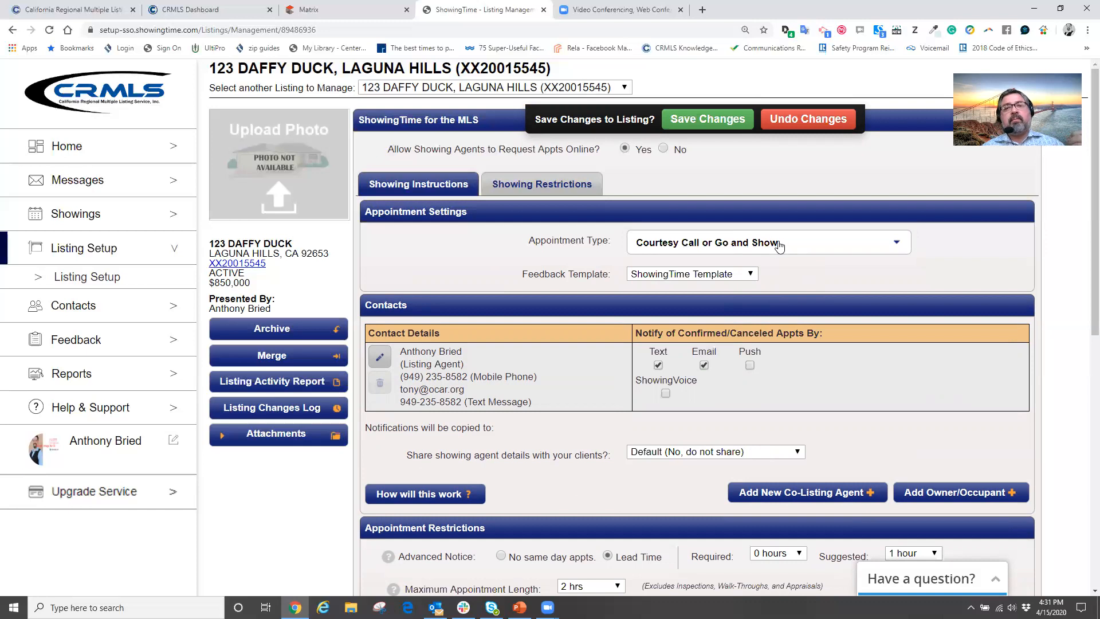
mouse_move(776, 246)
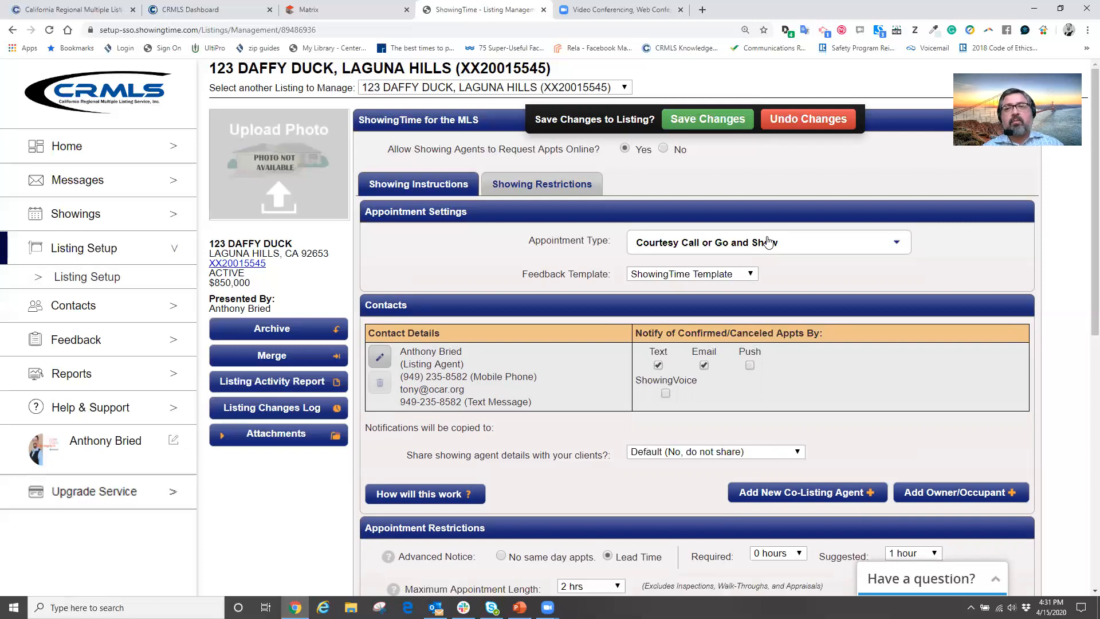
mouse_move(821, 243)
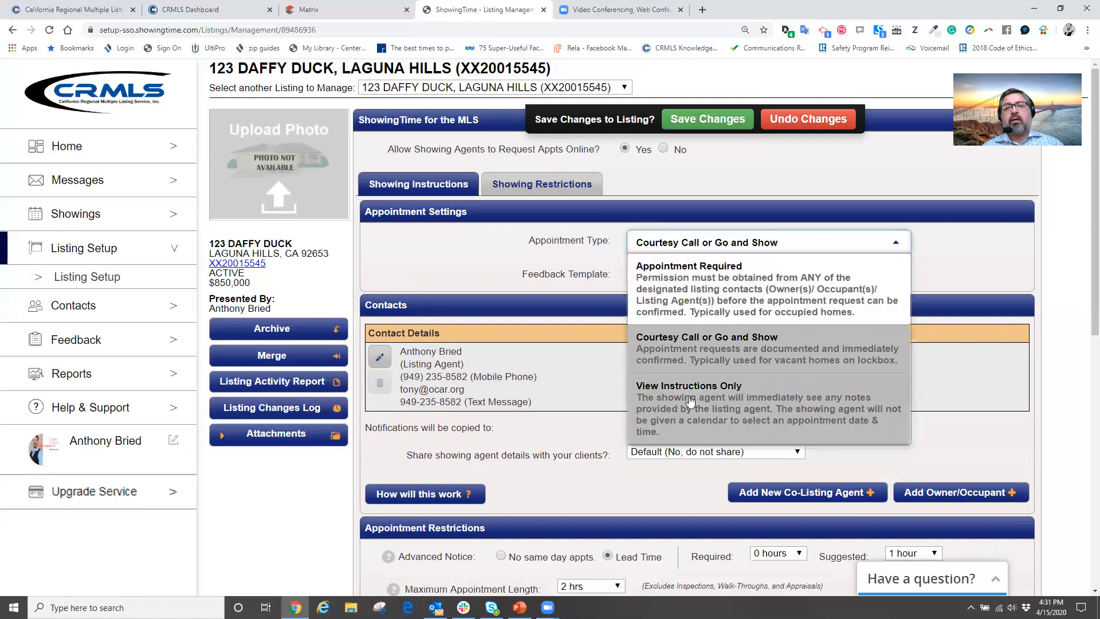
click(689, 385)
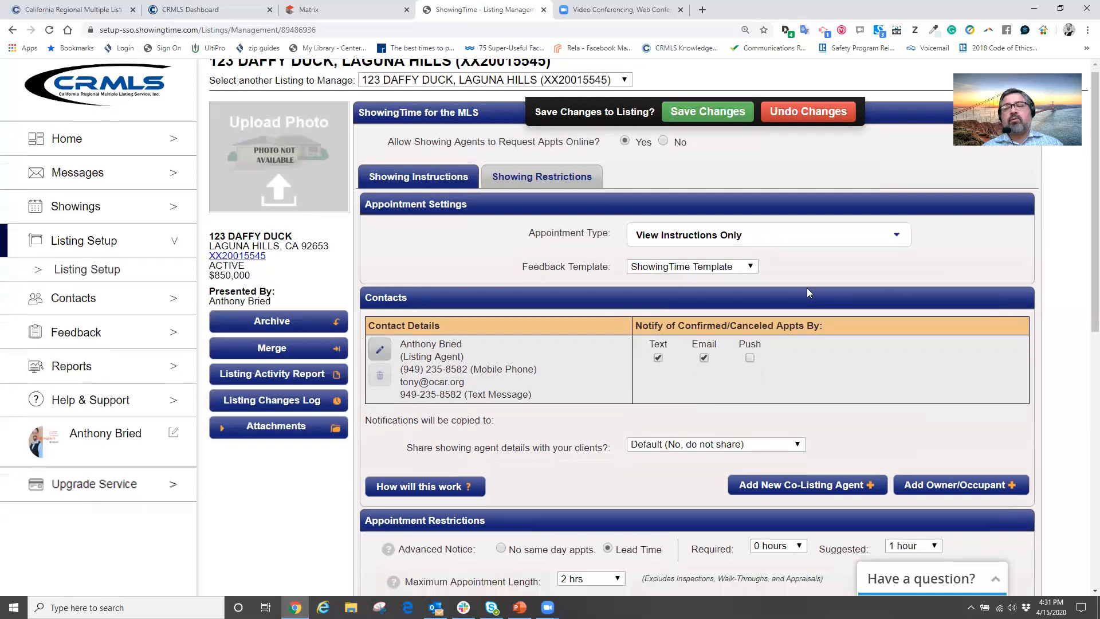
scroll(down, 3)
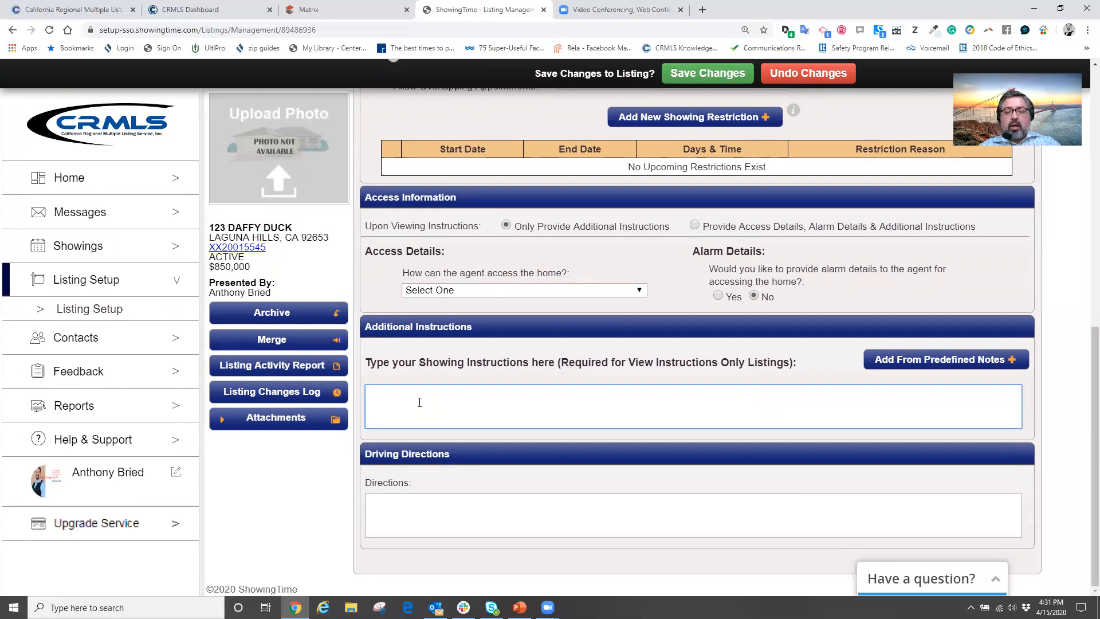
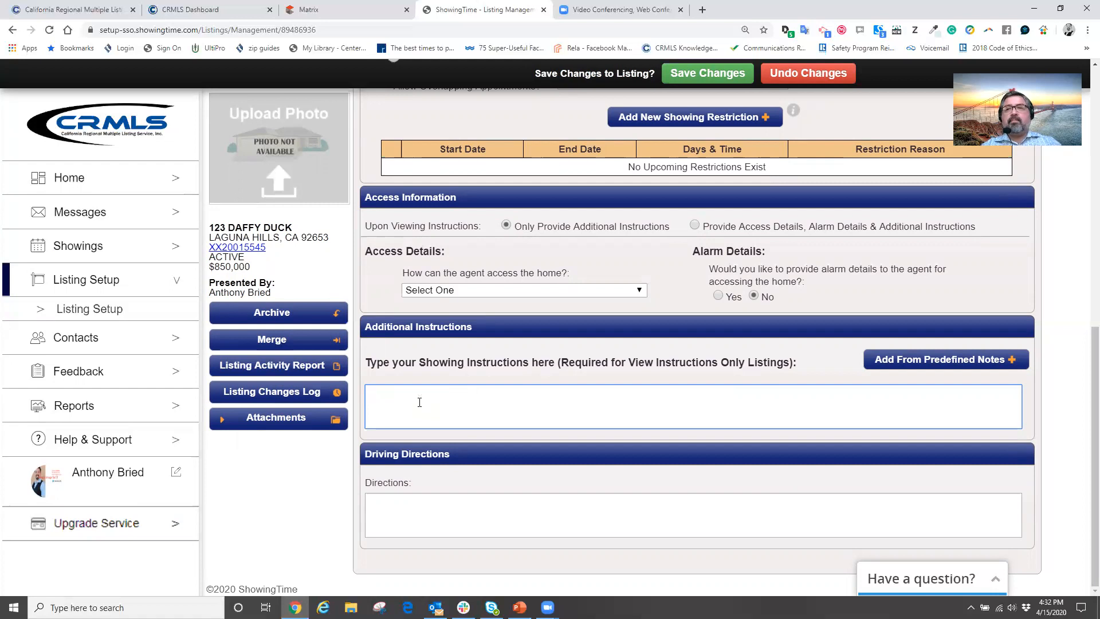
Add 'Beware of dog. Owner needs 24hr notice to allow showings.' to the instructions.
text(Beware f)
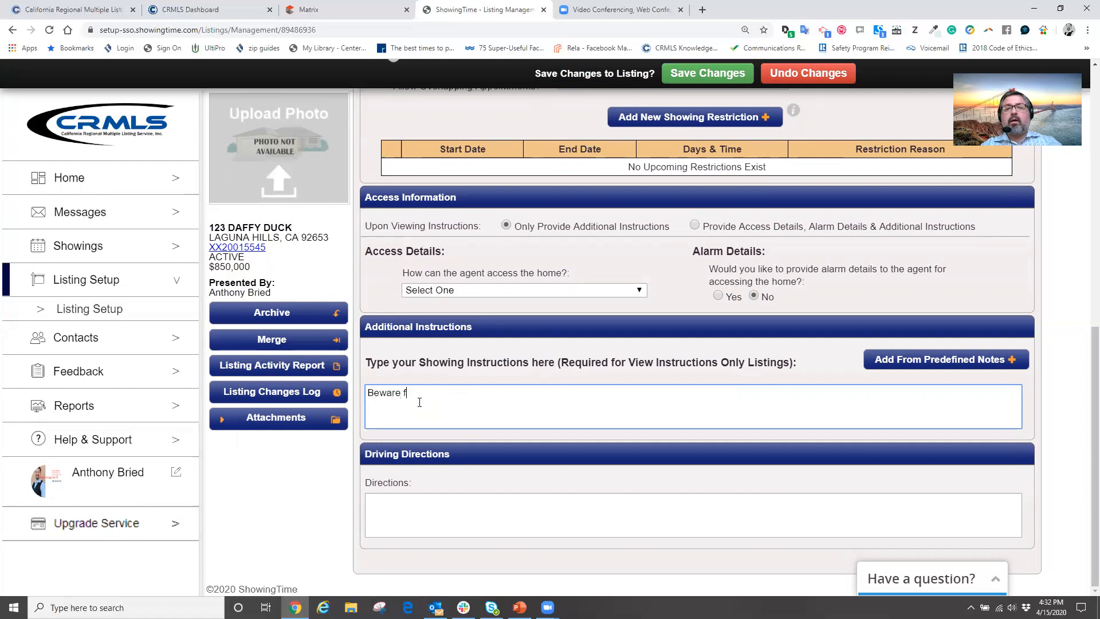
text(wa)
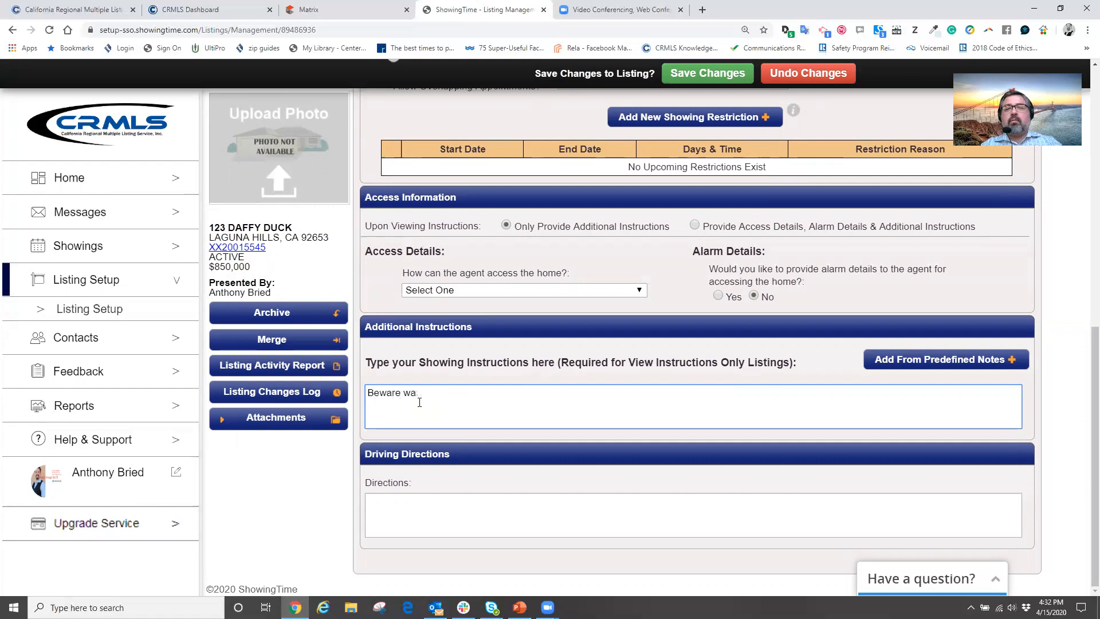
text(of dog)
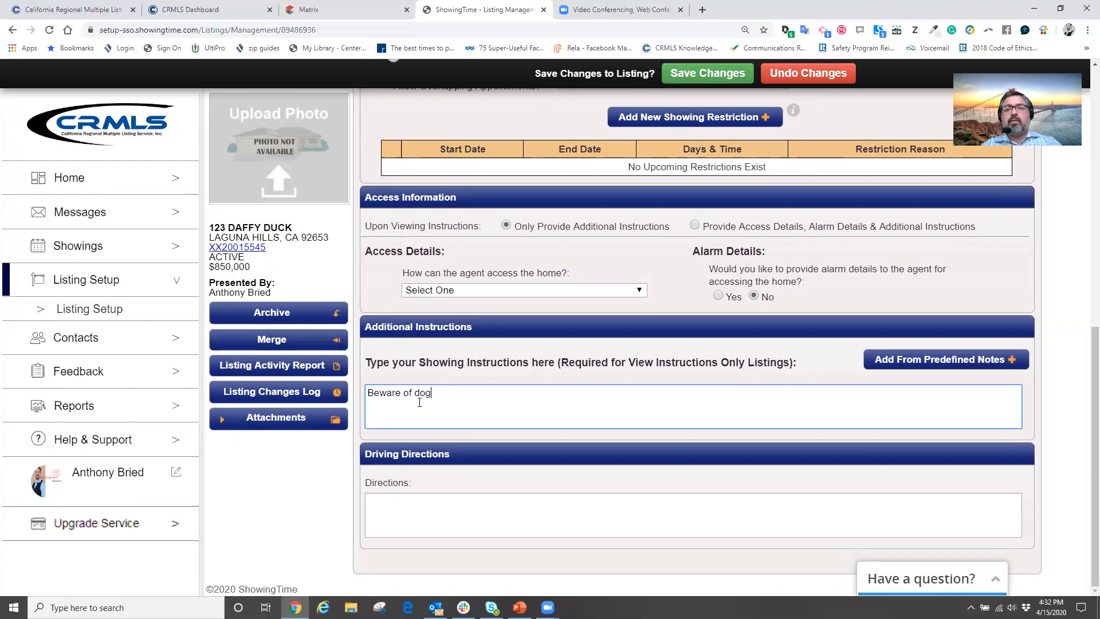
text(. O)
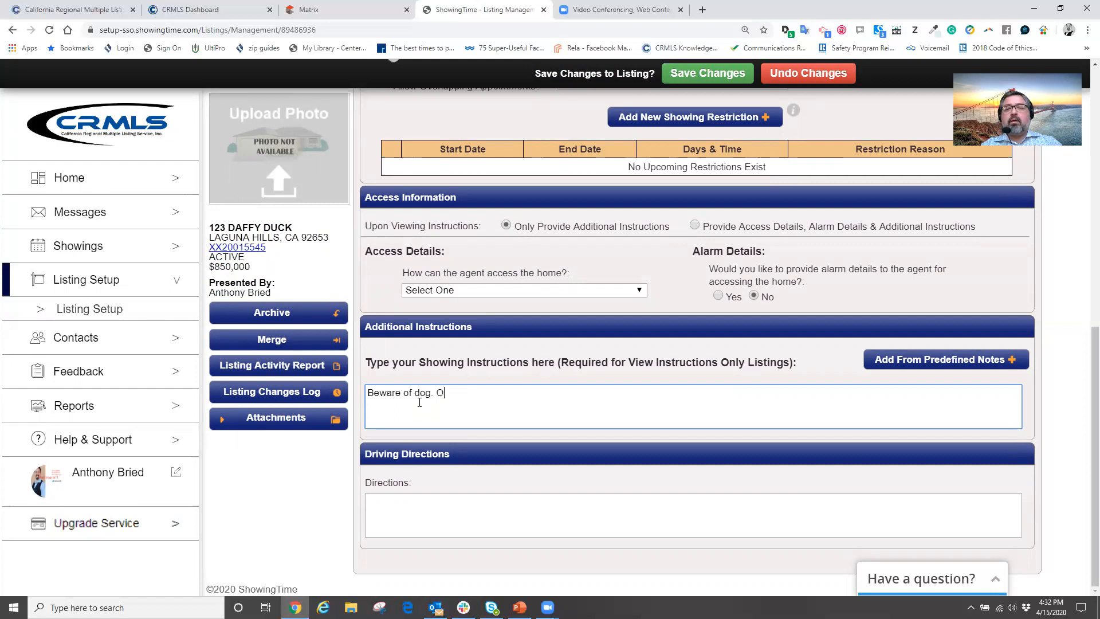
text(wner needs)
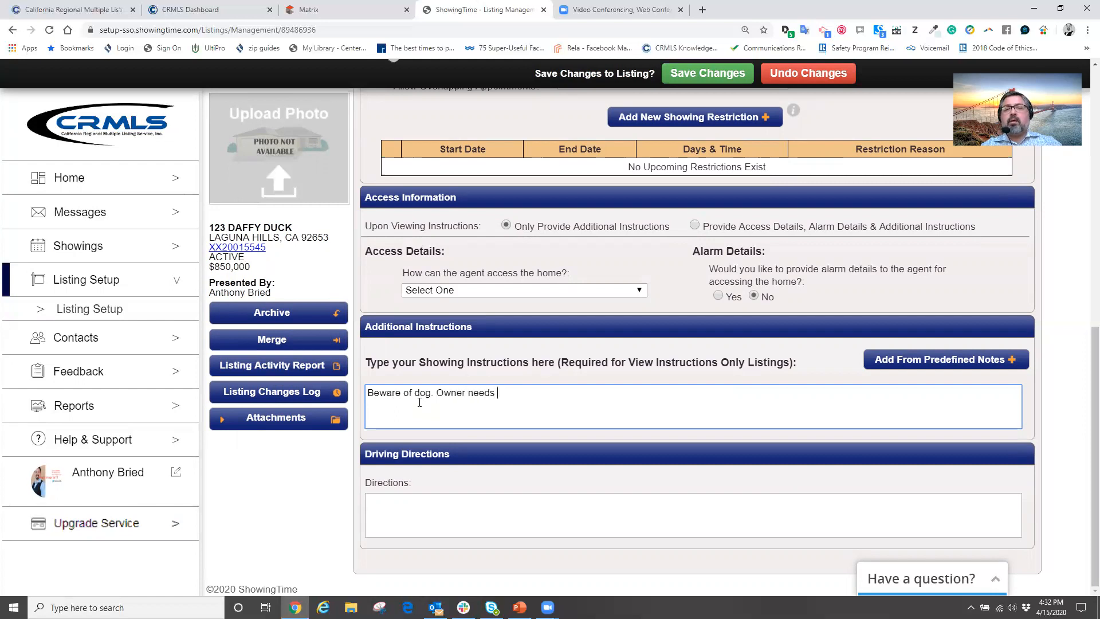
text(24hr notice to allo)
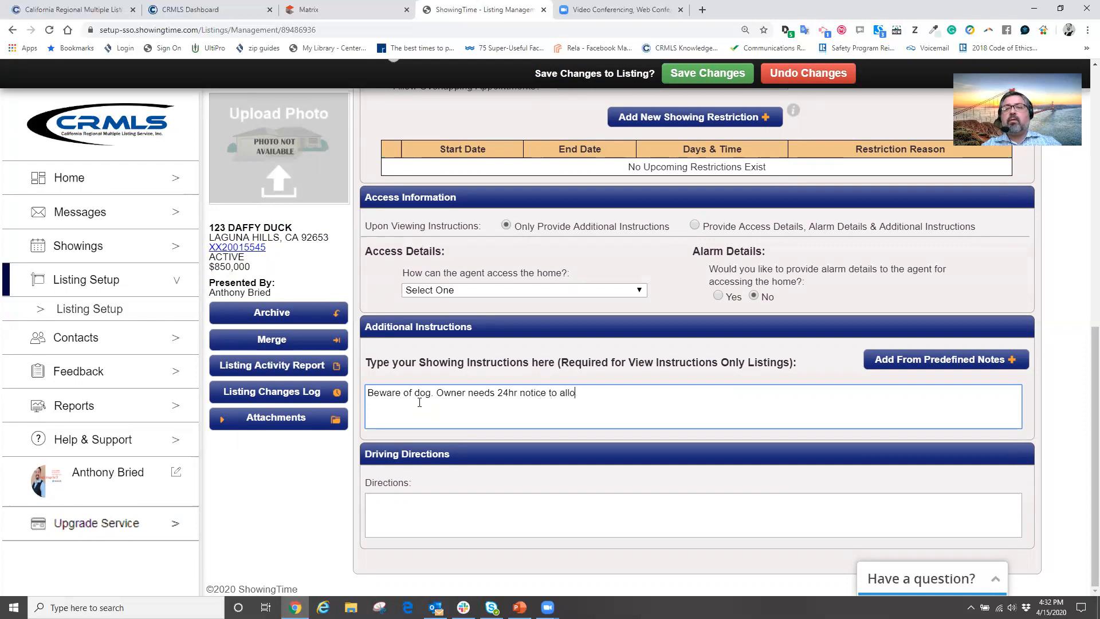
text(w showings.)
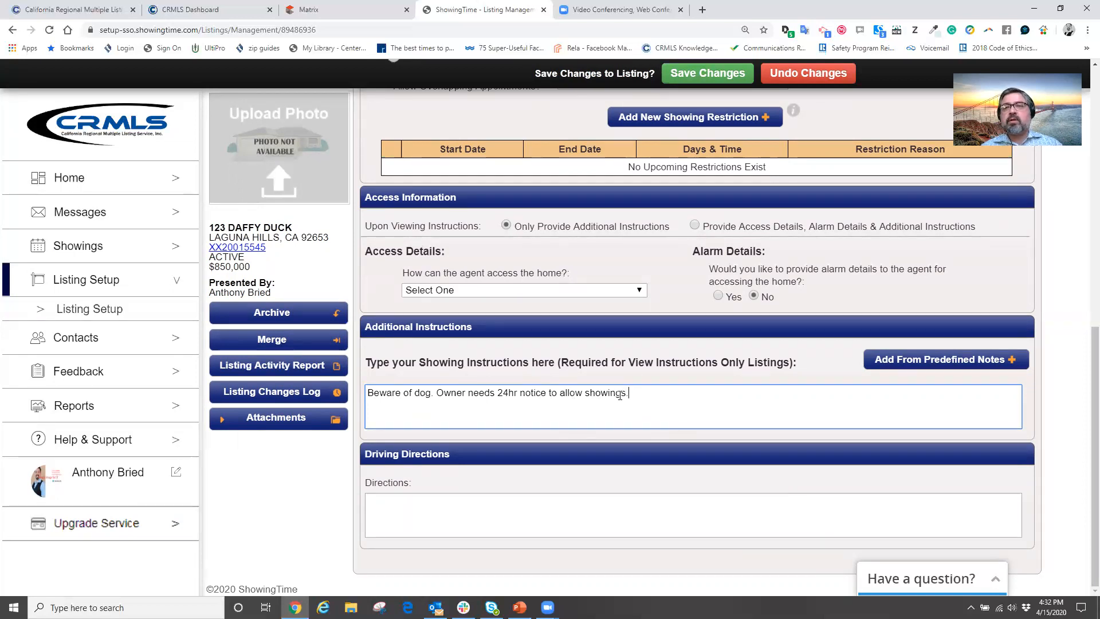
scroll(up, 3)
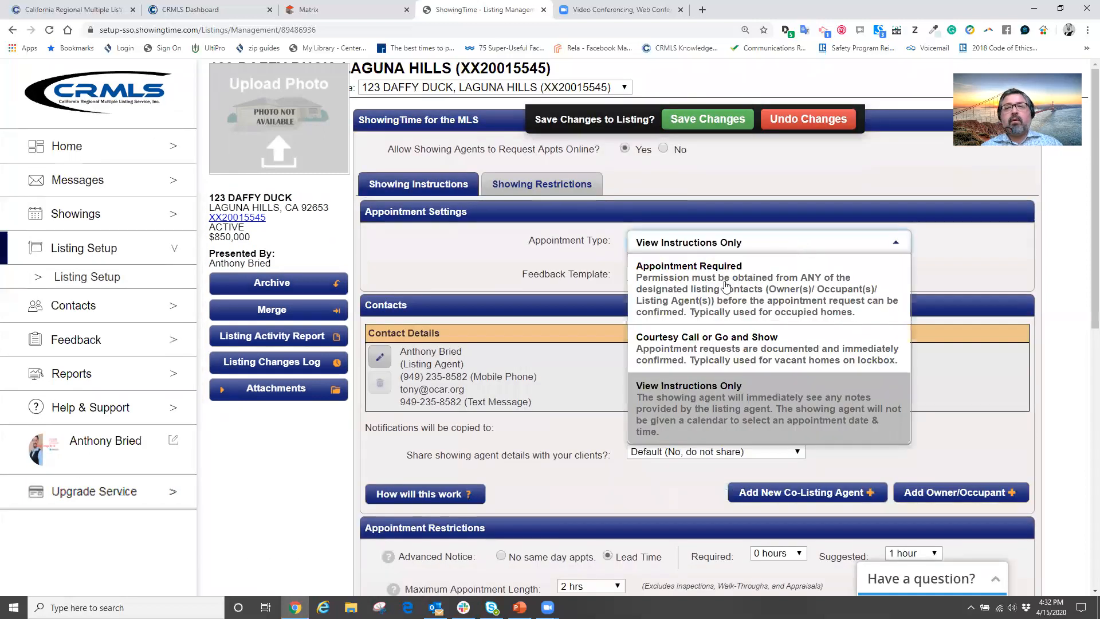
Change the appointment type to Appointment Required.
click(688, 265)
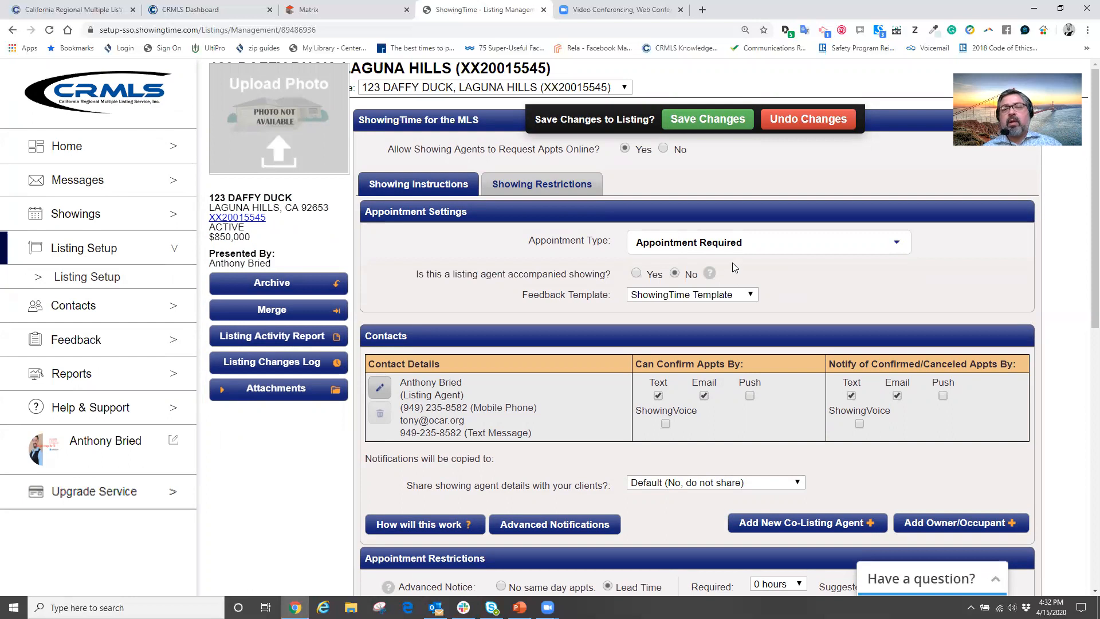
scroll(down, 3)
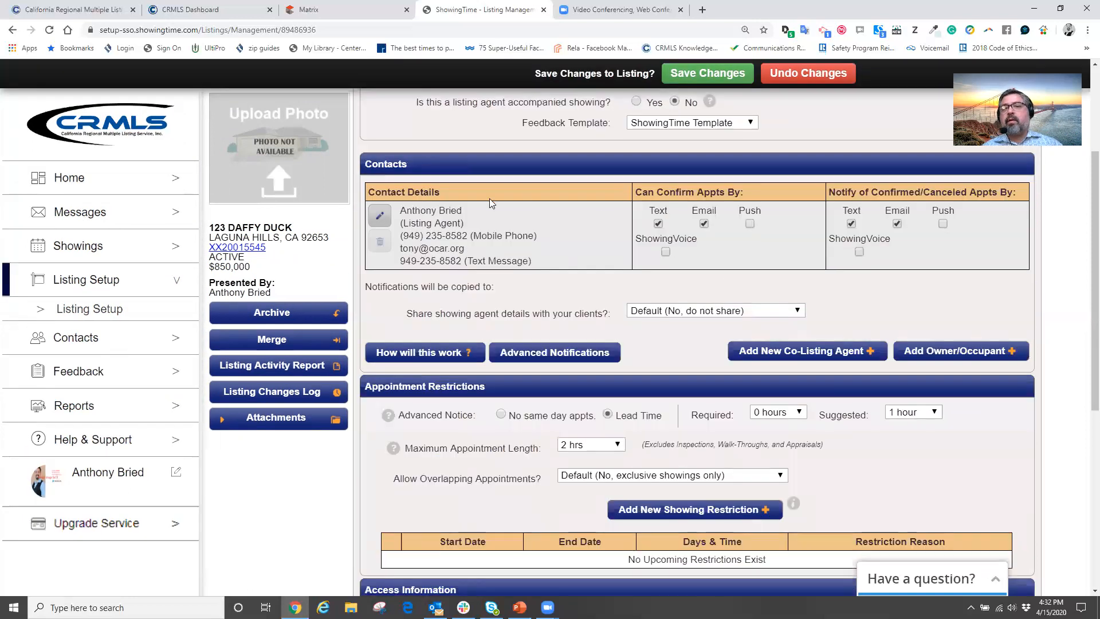
mouse_move(558, 262)
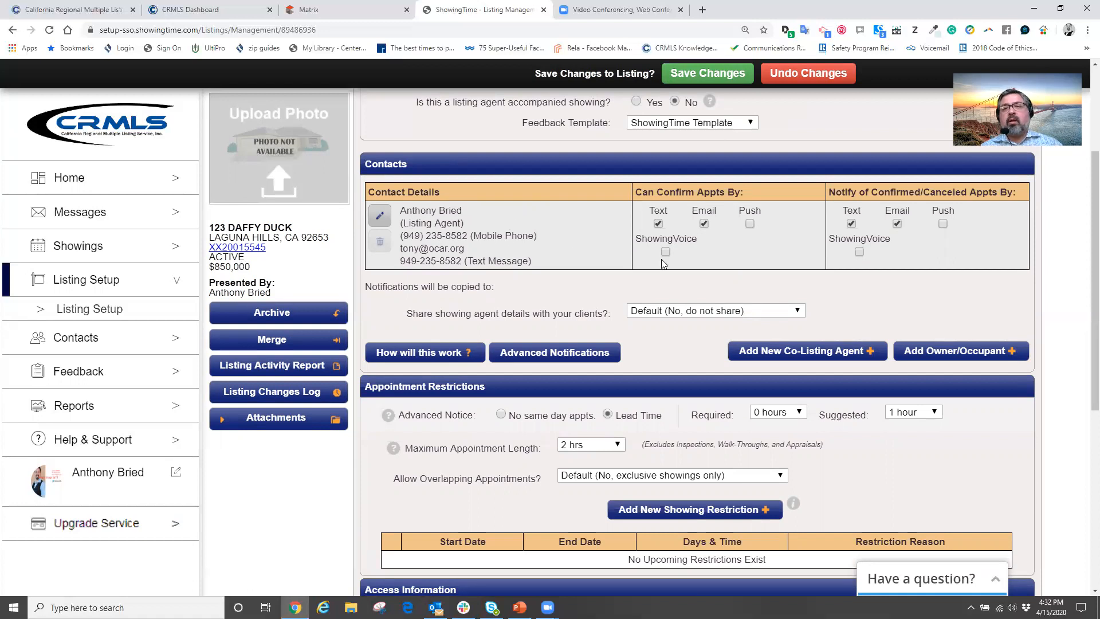
mouse_move(679, 265)
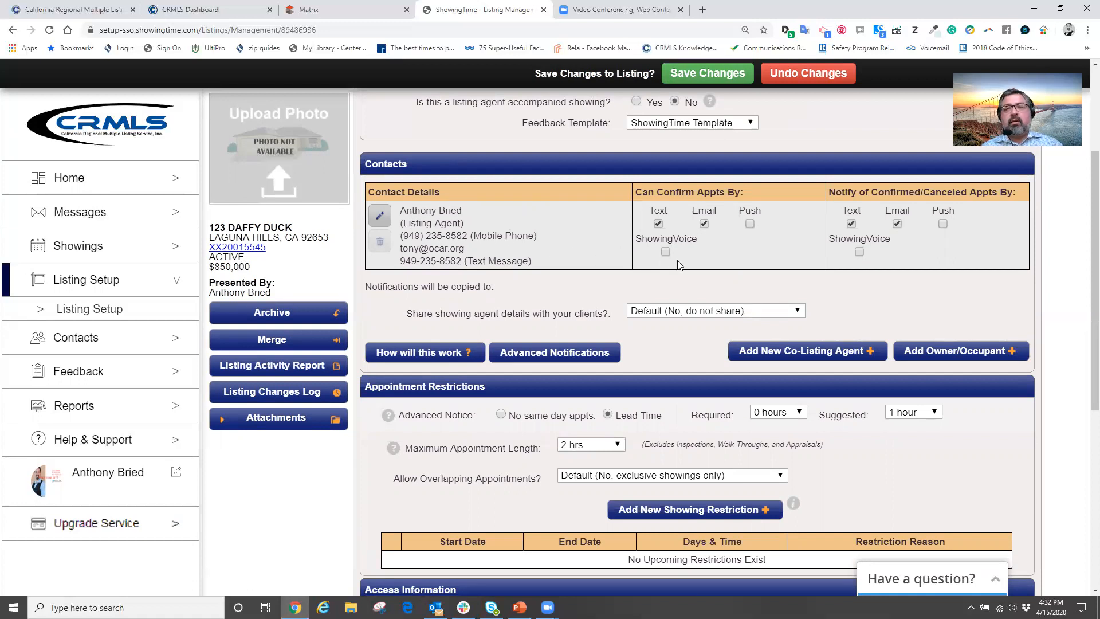
mouse_move(658, 223)
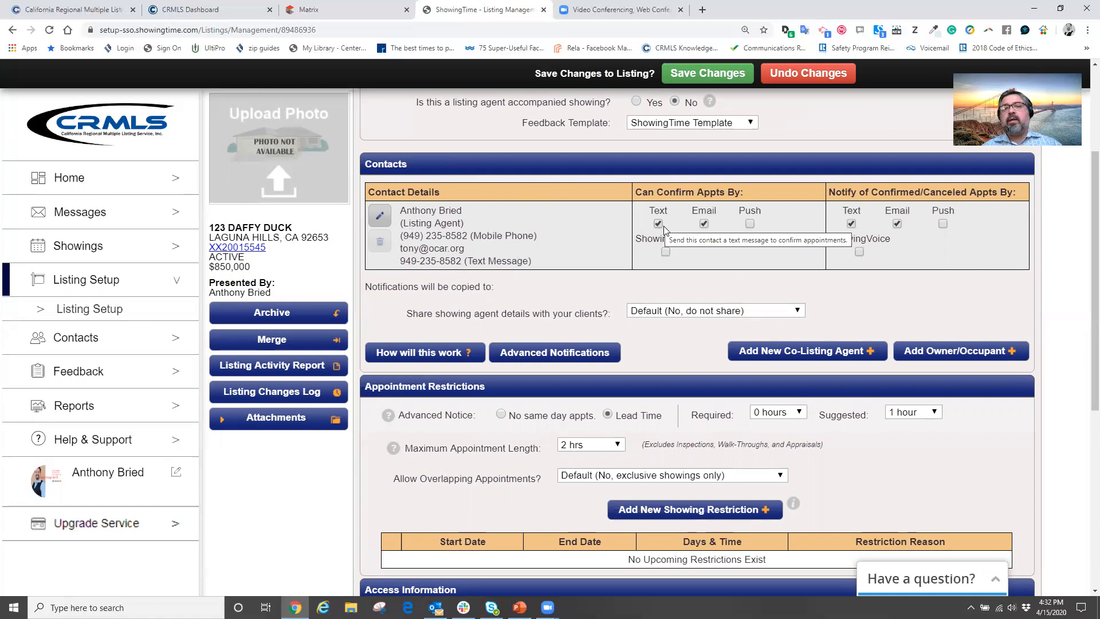
mouse_move(664, 231)
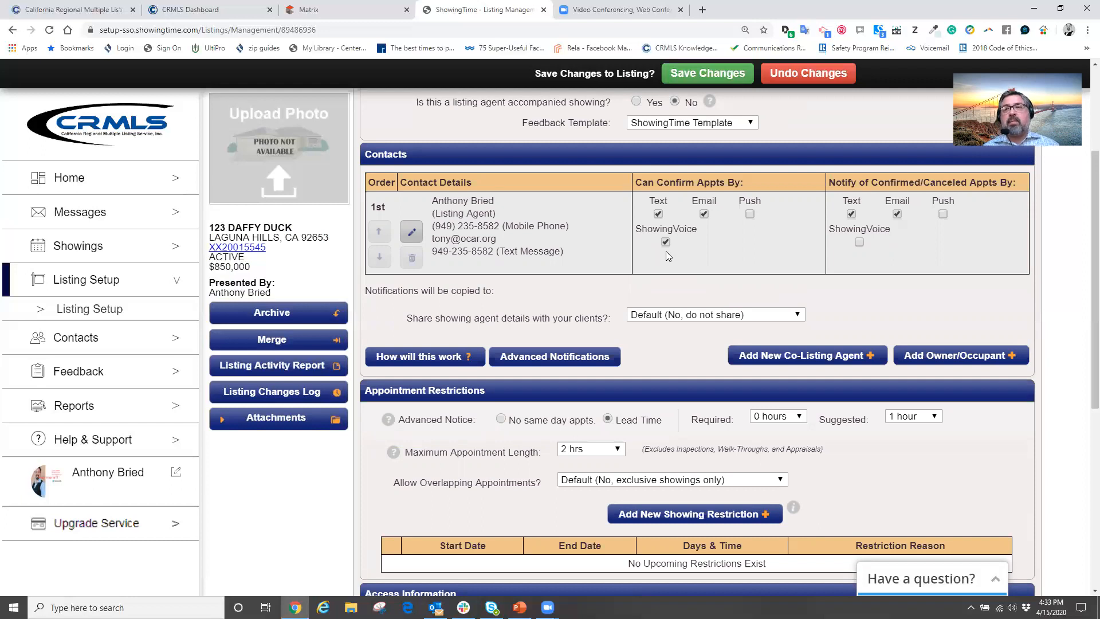
mouse_move(710, 229)
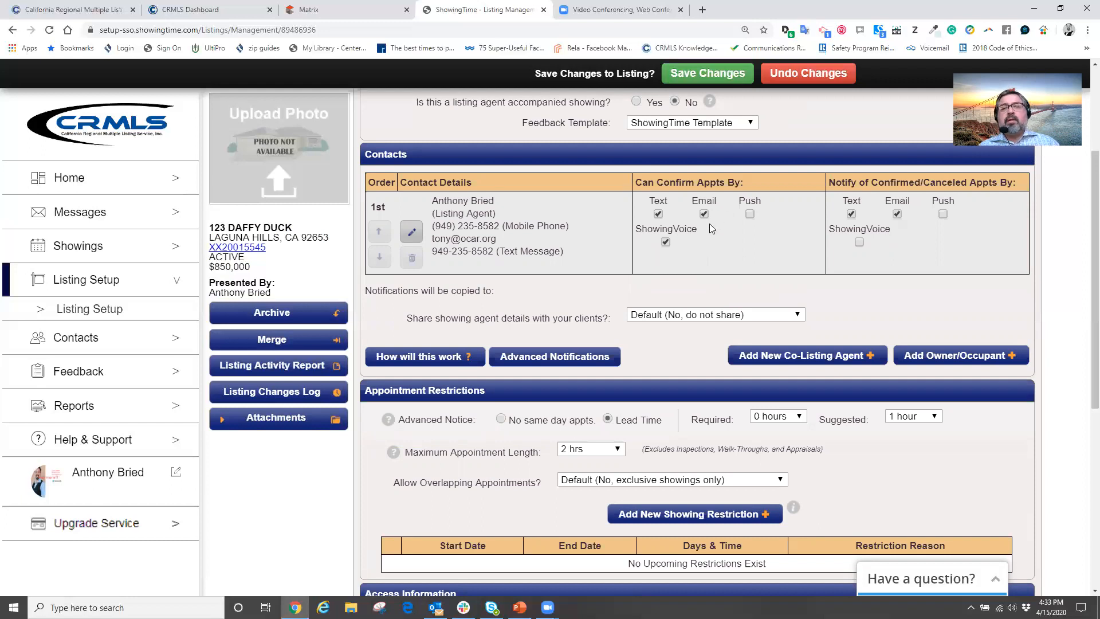
mouse_move(806, 355)
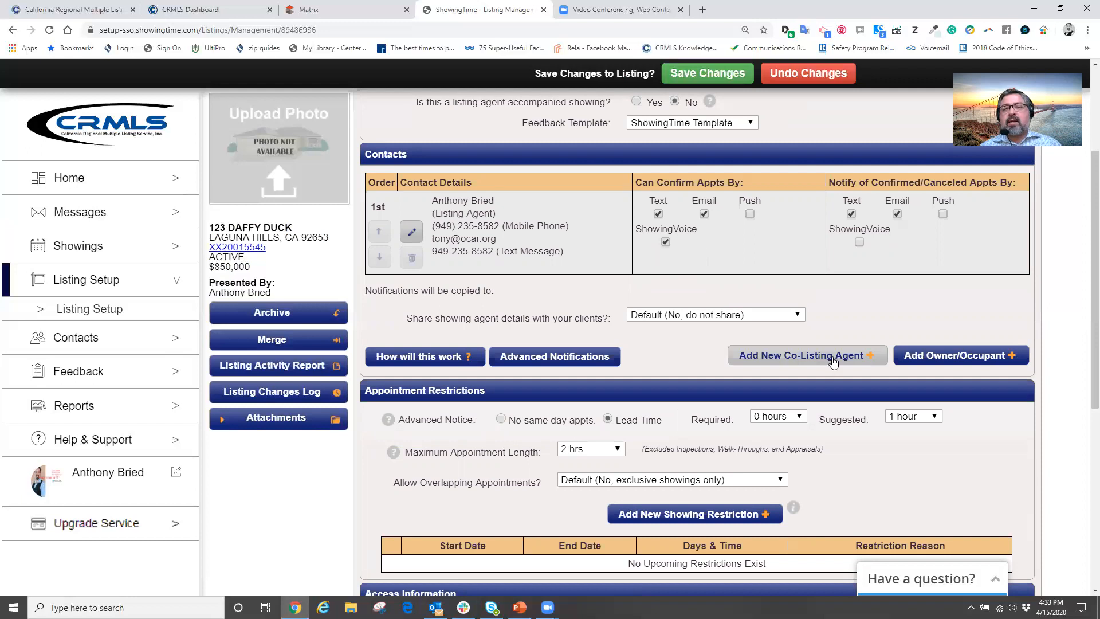
Start adding a new co-listing agent from the Contacts table.
click(805, 355)
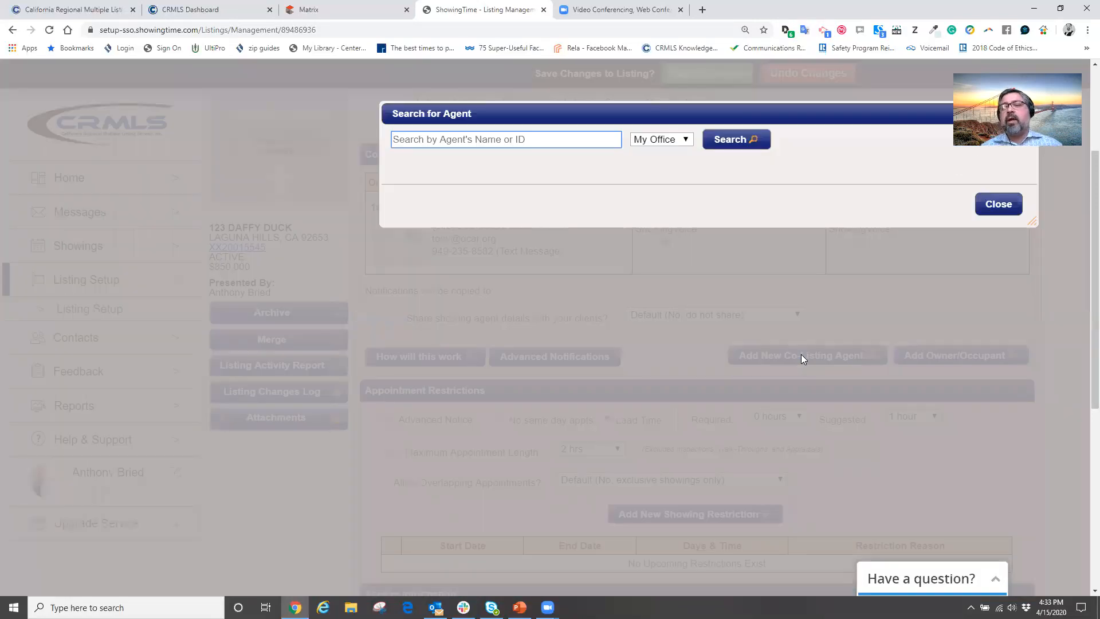
Enter a partial agent name in the Search by Agent's Name or ID field.
click(505, 139)
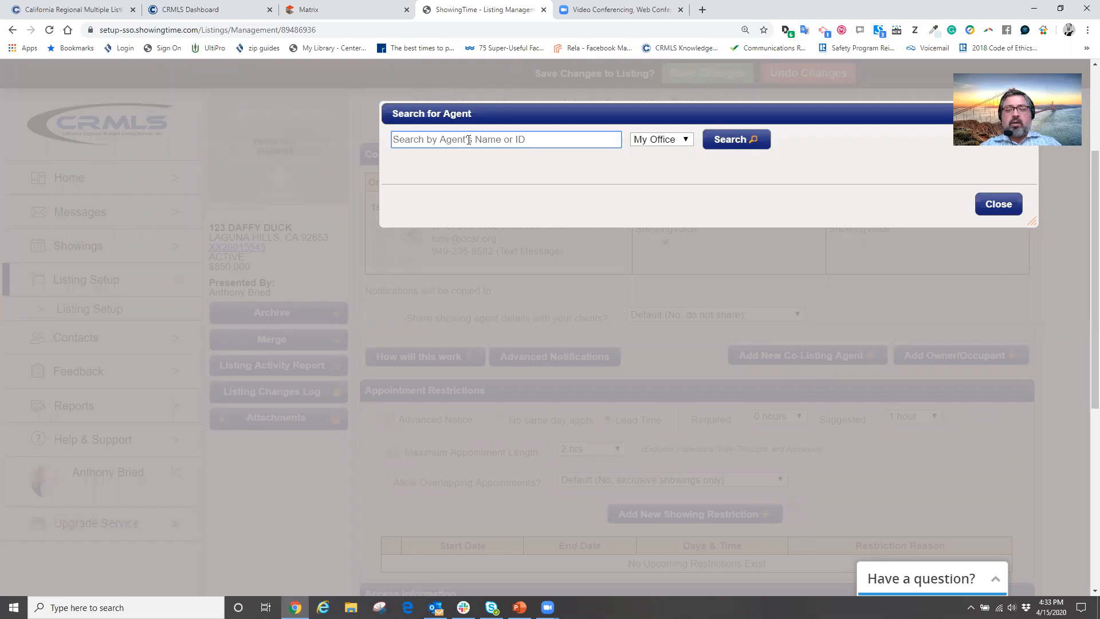
text(s)
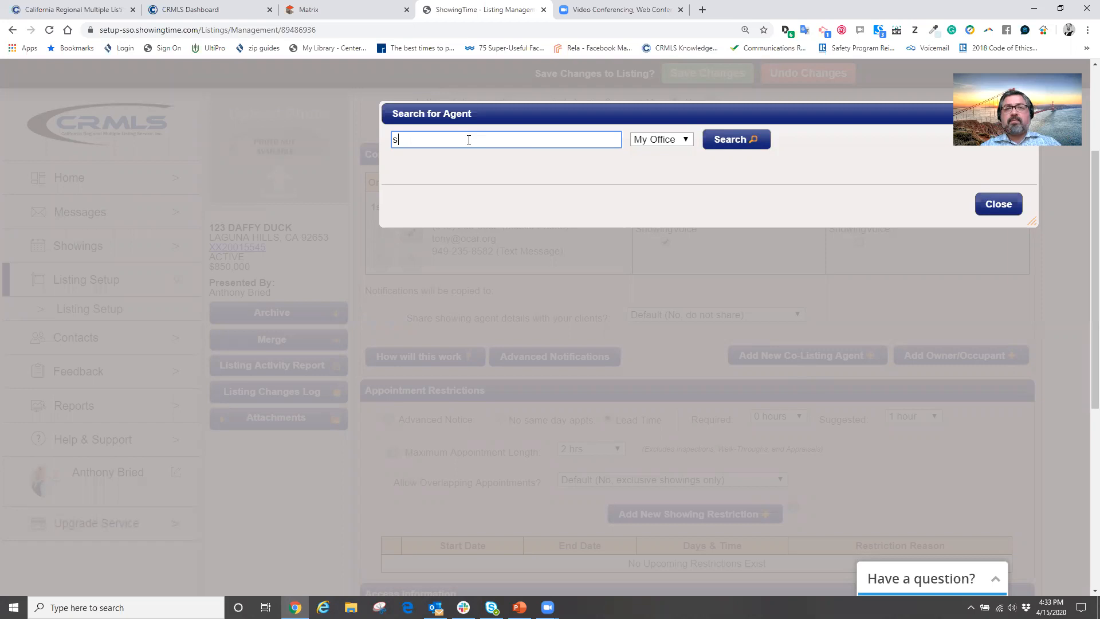
text(robl)
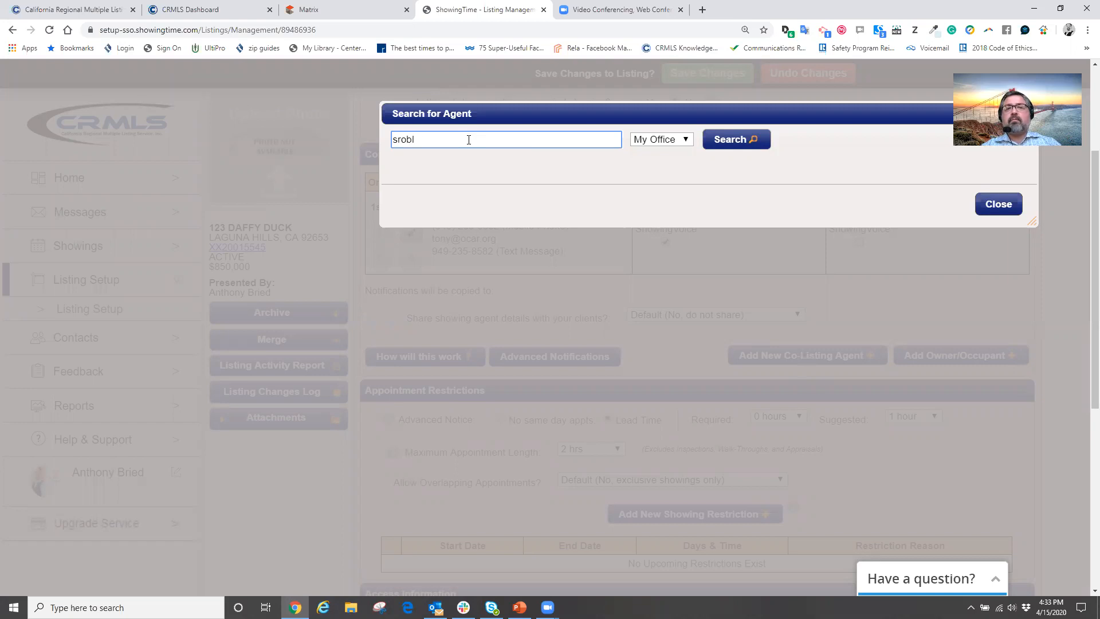
text(cec)
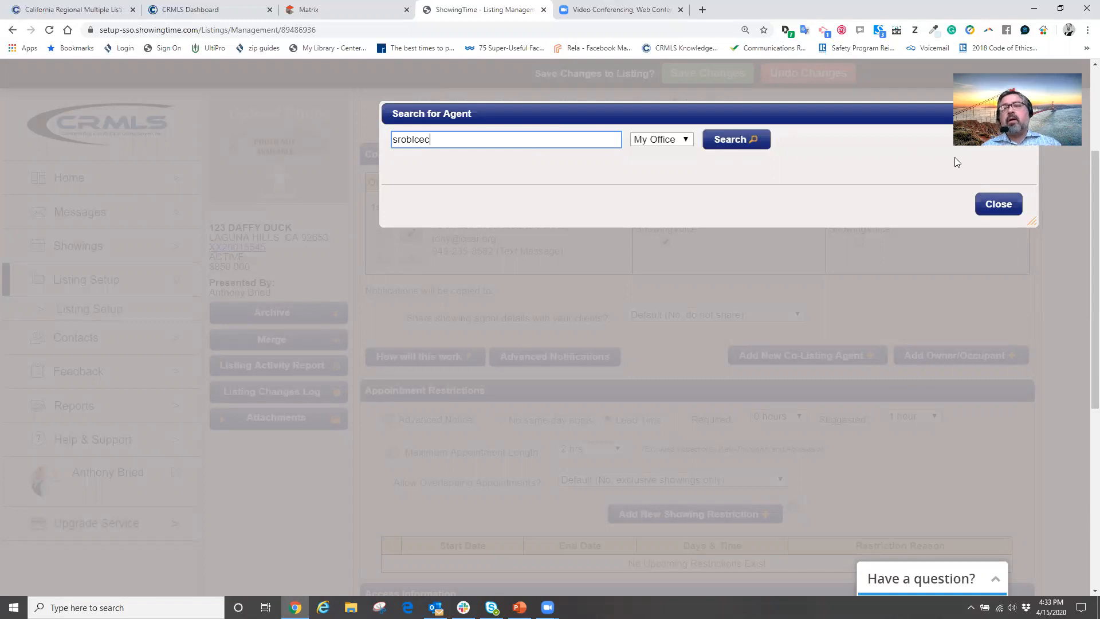
Close the Search for Agent dialog without adding anyone.
click(997, 204)
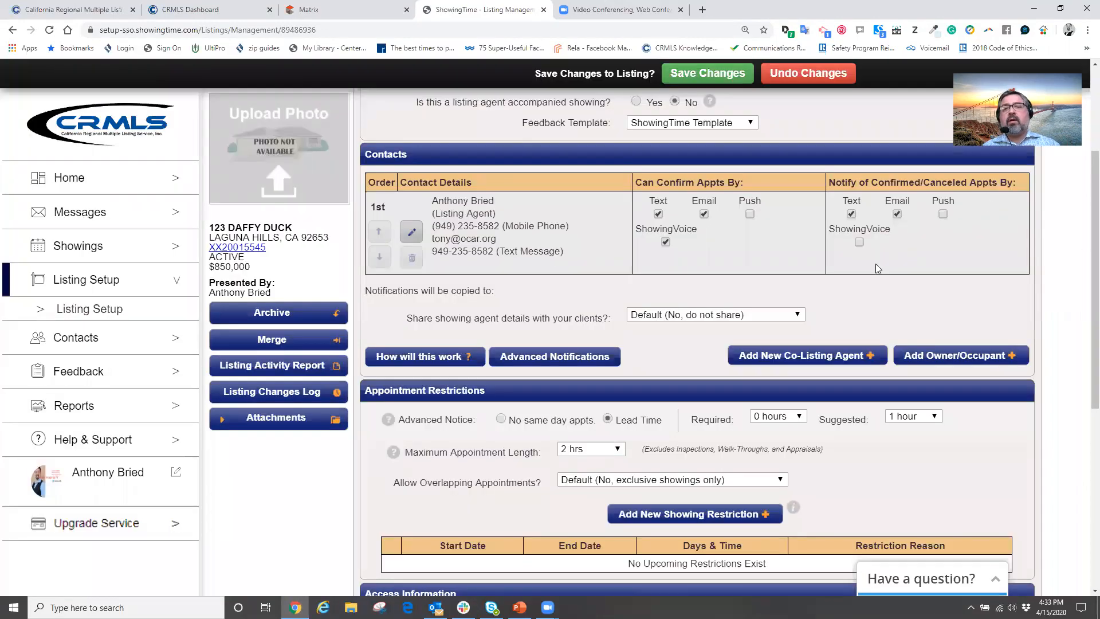
mouse_move(717, 239)
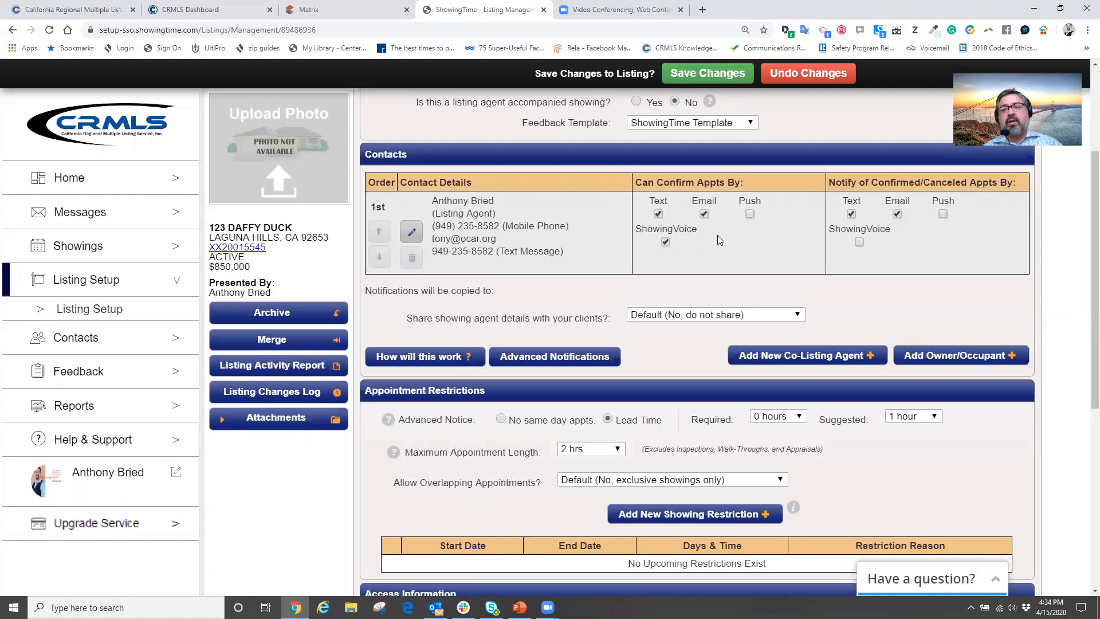
mouse_move(752, 364)
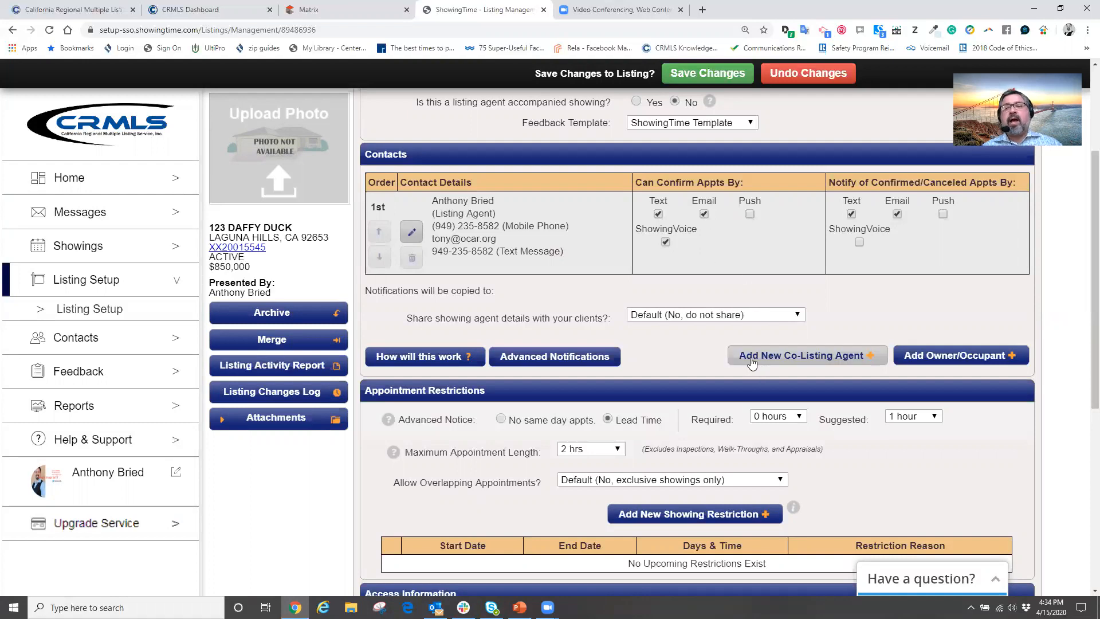
mouse_move(833, 363)
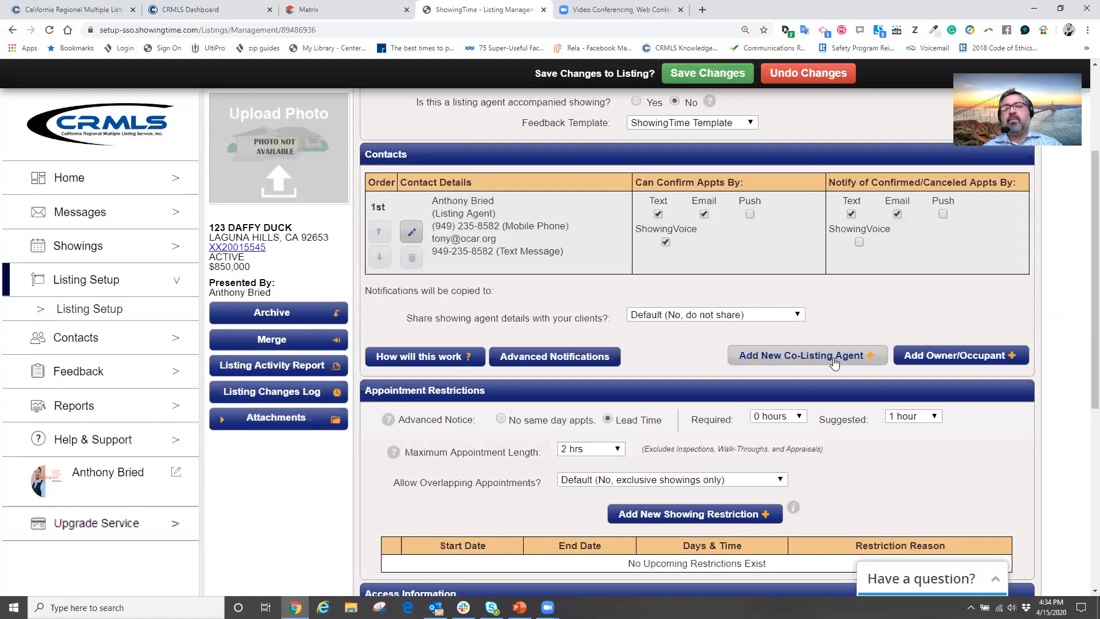
mouse_move(961, 355)
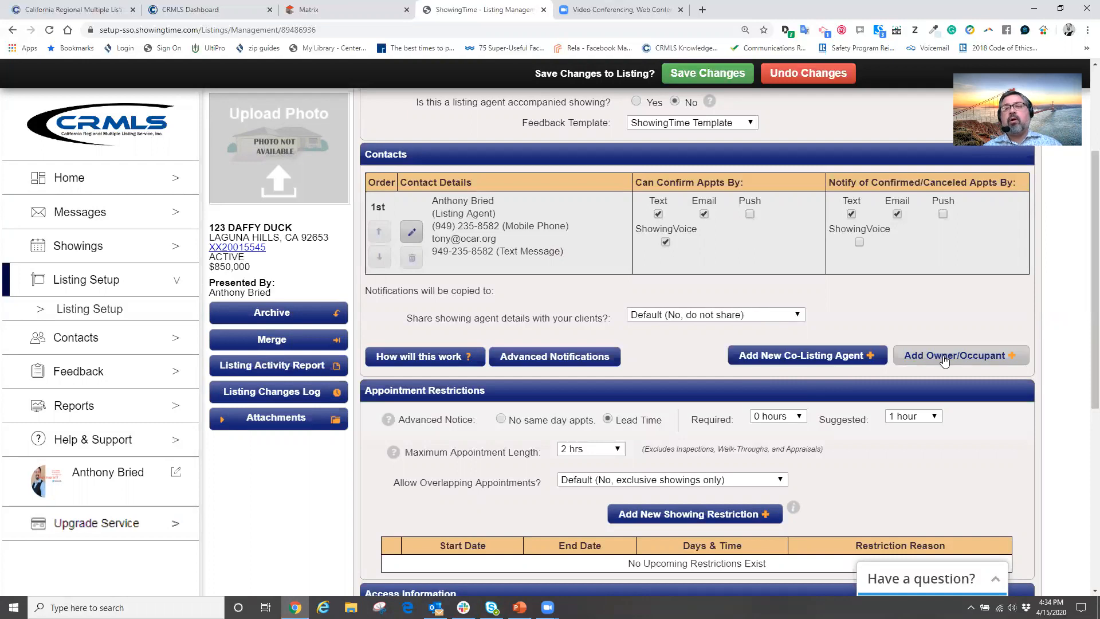
Start a new owner/occupant entry with the first phone type set to Mobile Phone.
click(956, 356)
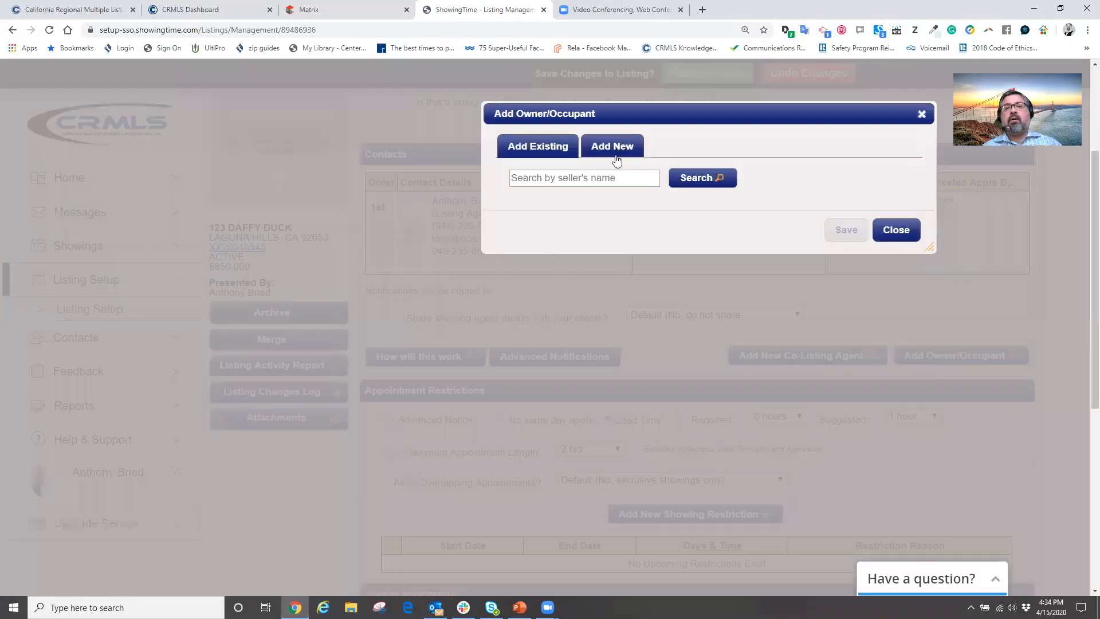
click(612, 145)
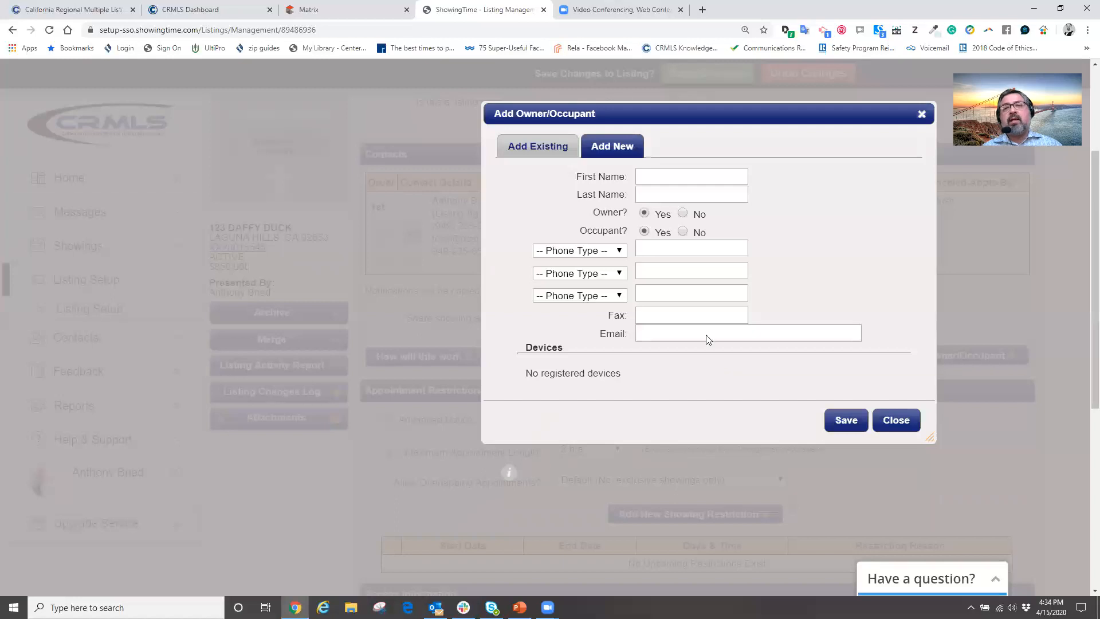
mouse_move(757, 285)
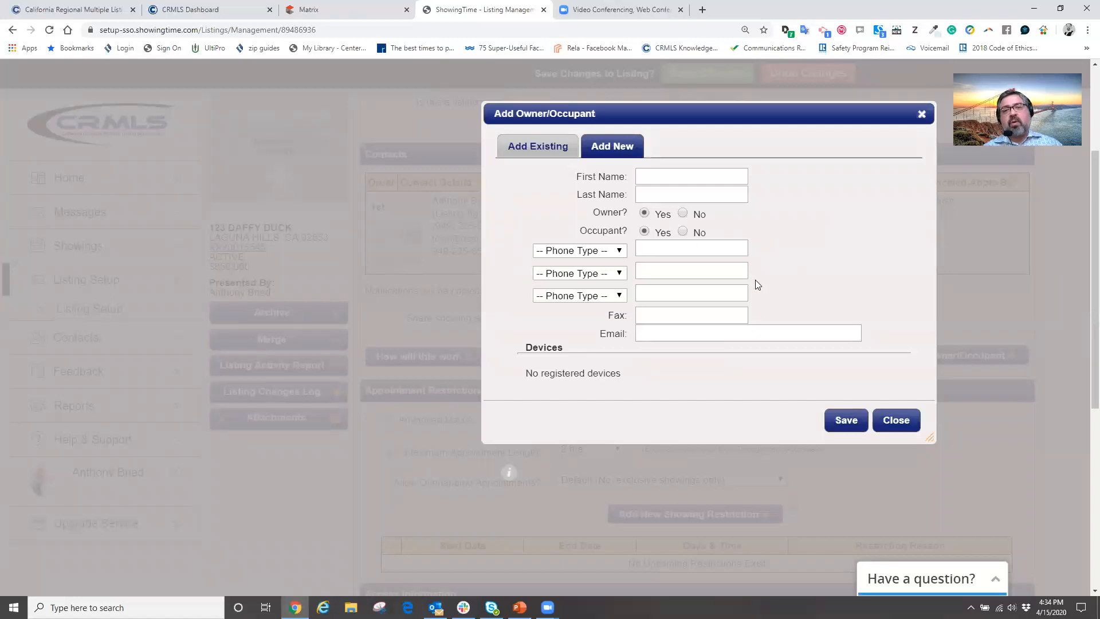
click(691, 177)
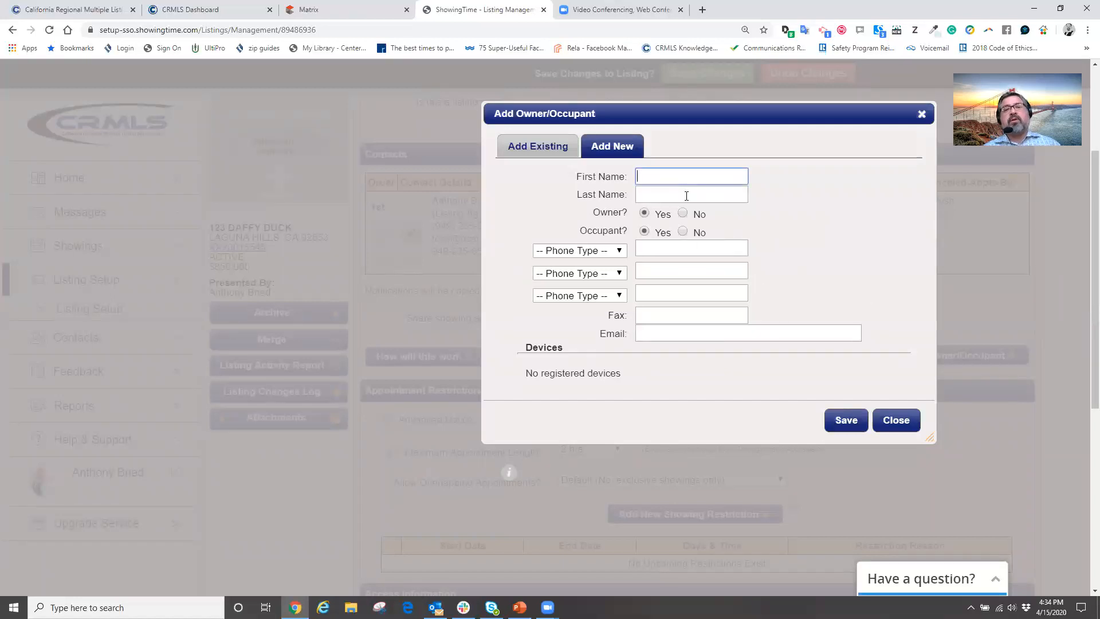
click(577, 251)
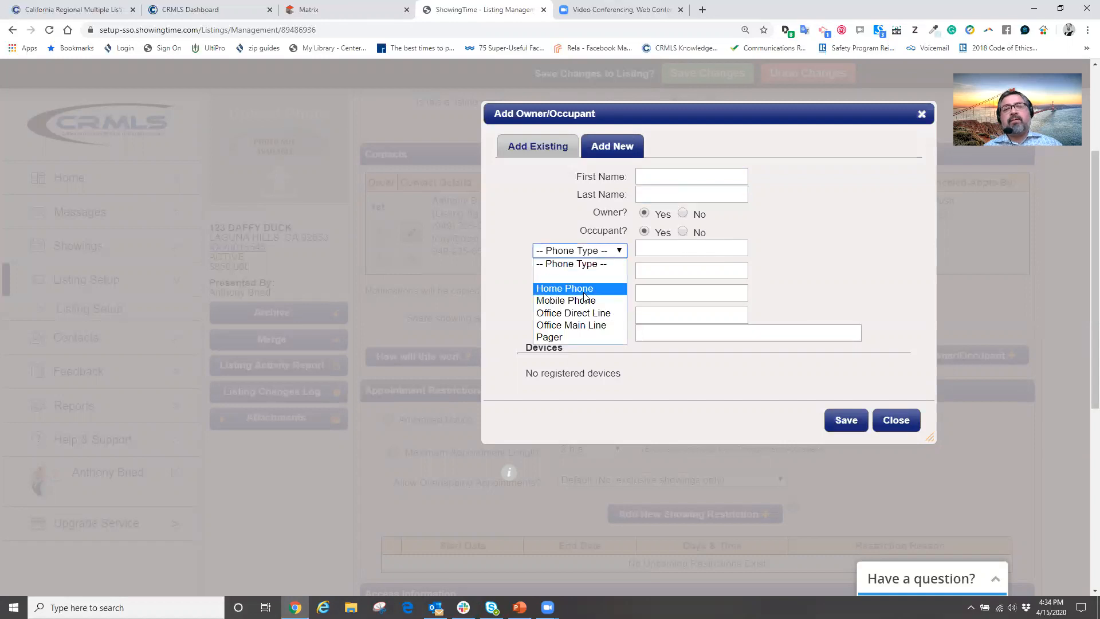
click(565, 300)
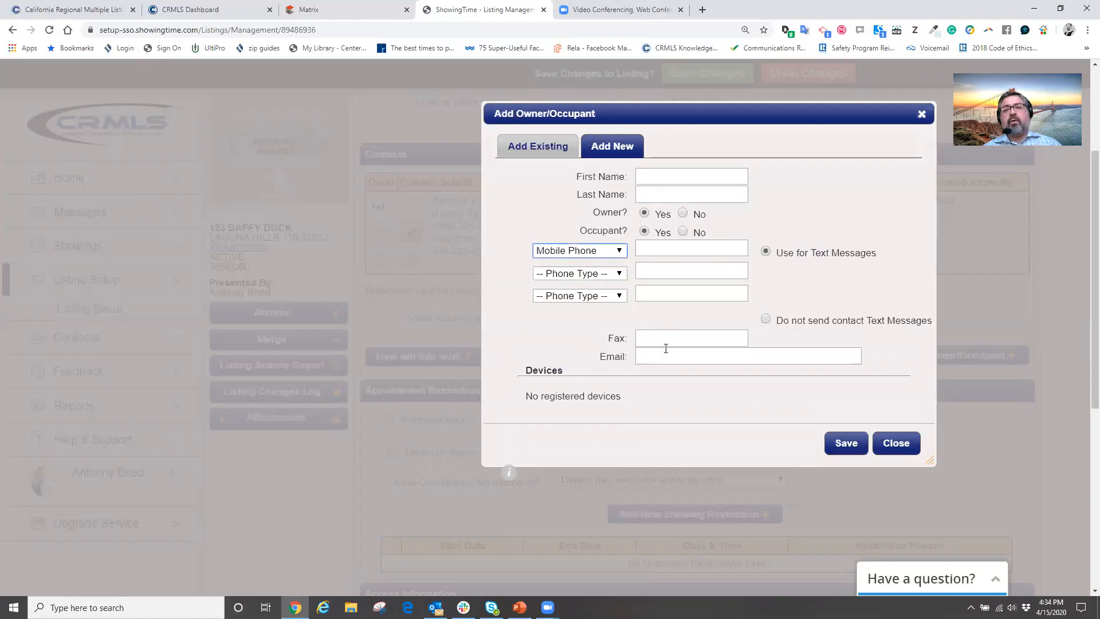
click(747, 355)
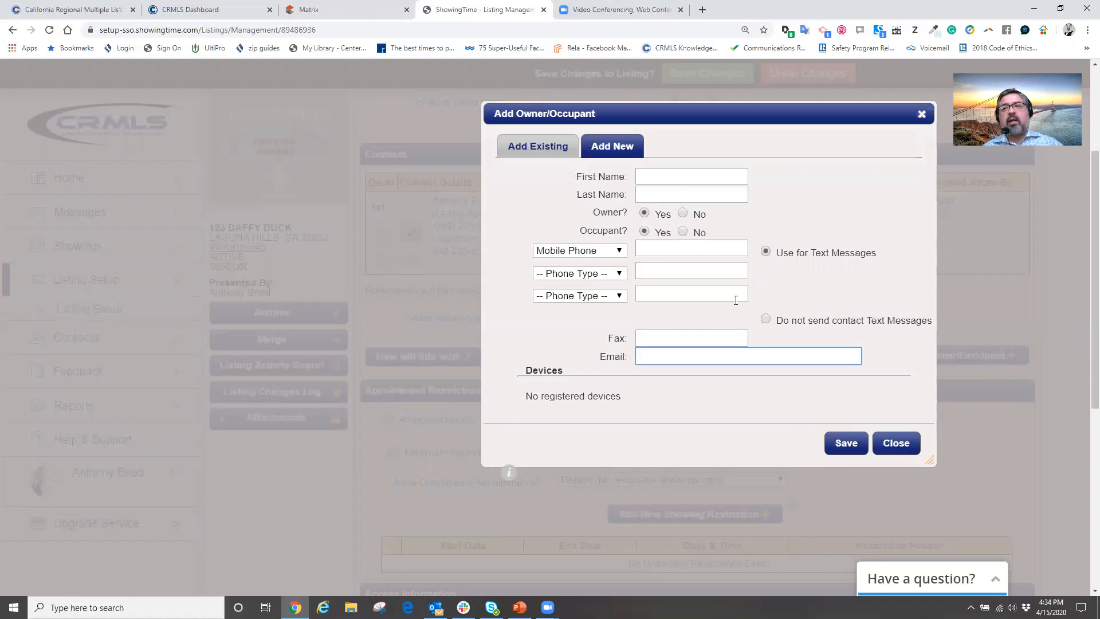
mouse_move(810, 392)
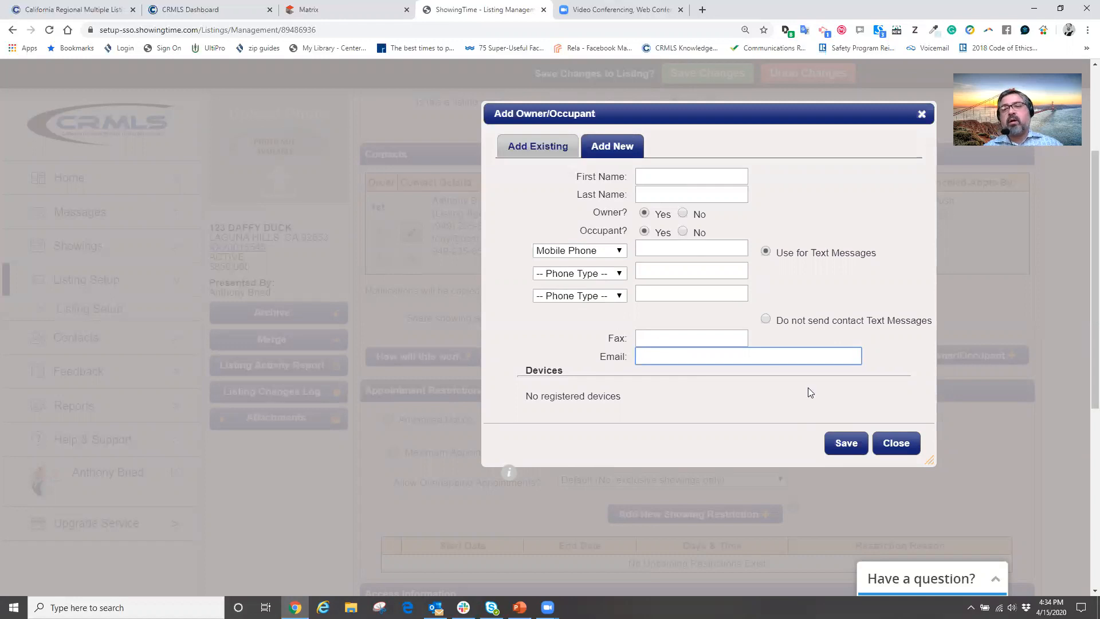
click(896, 442)
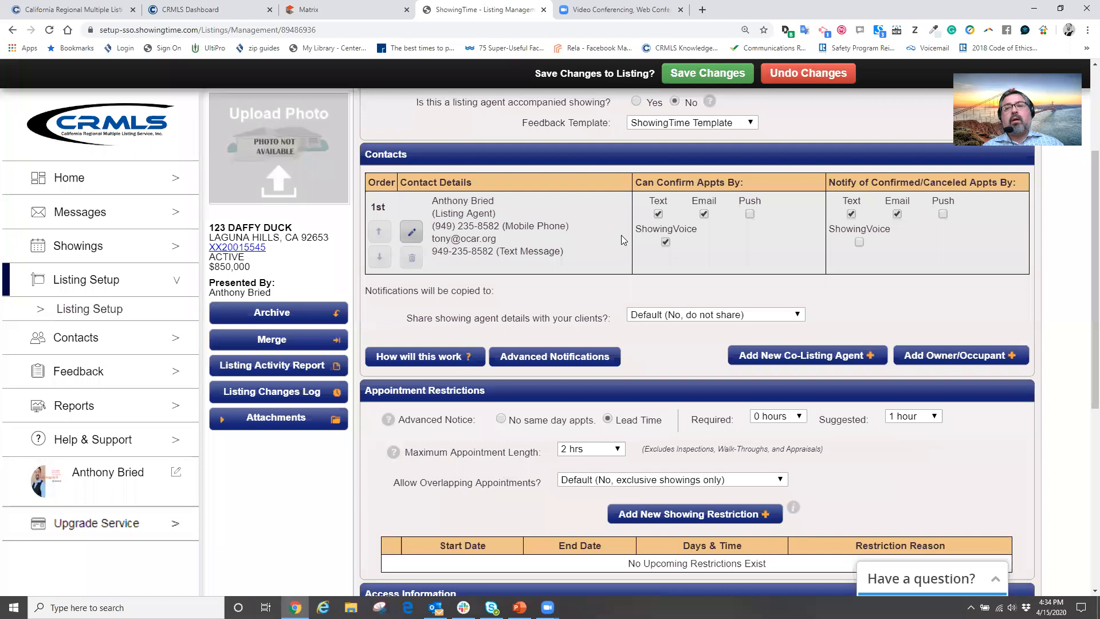
mouse_move(648, 322)
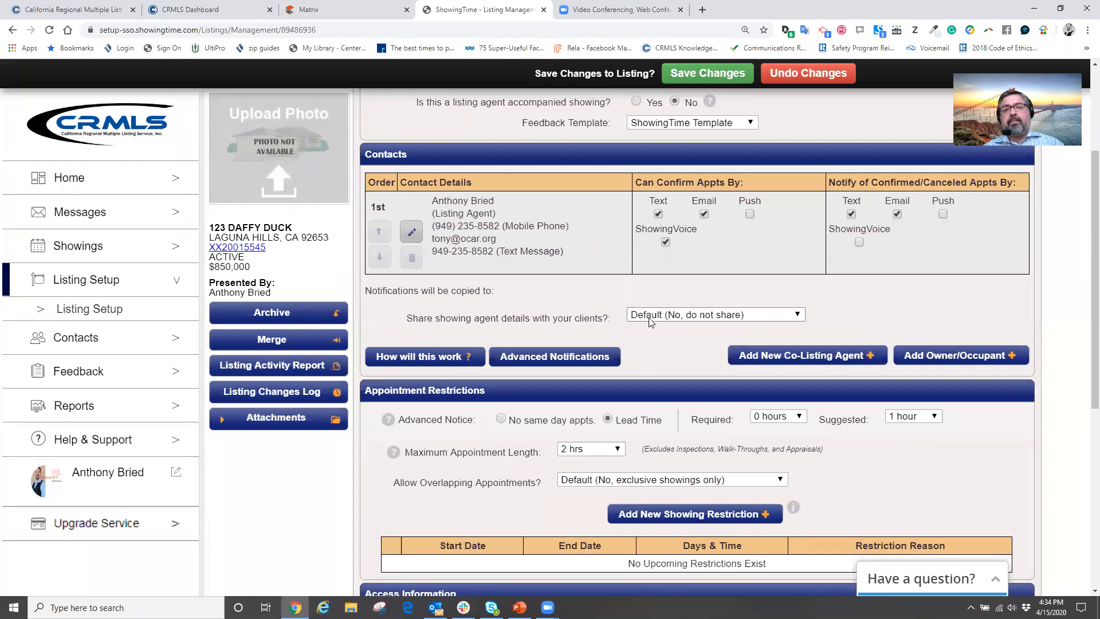
mouse_move(605, 309)
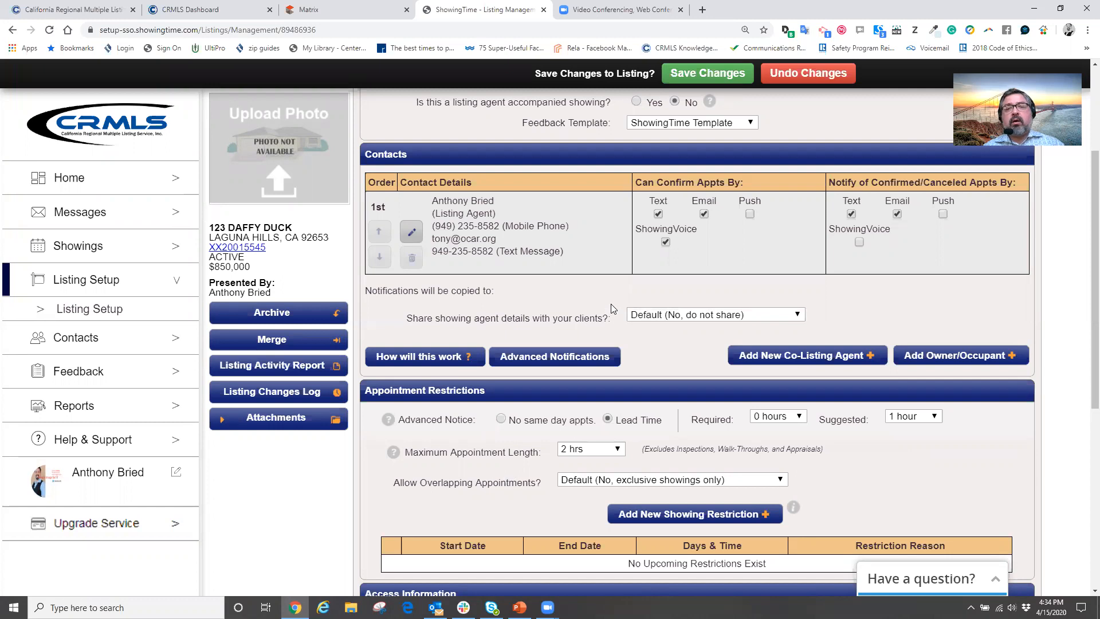
scroll(down, 3)
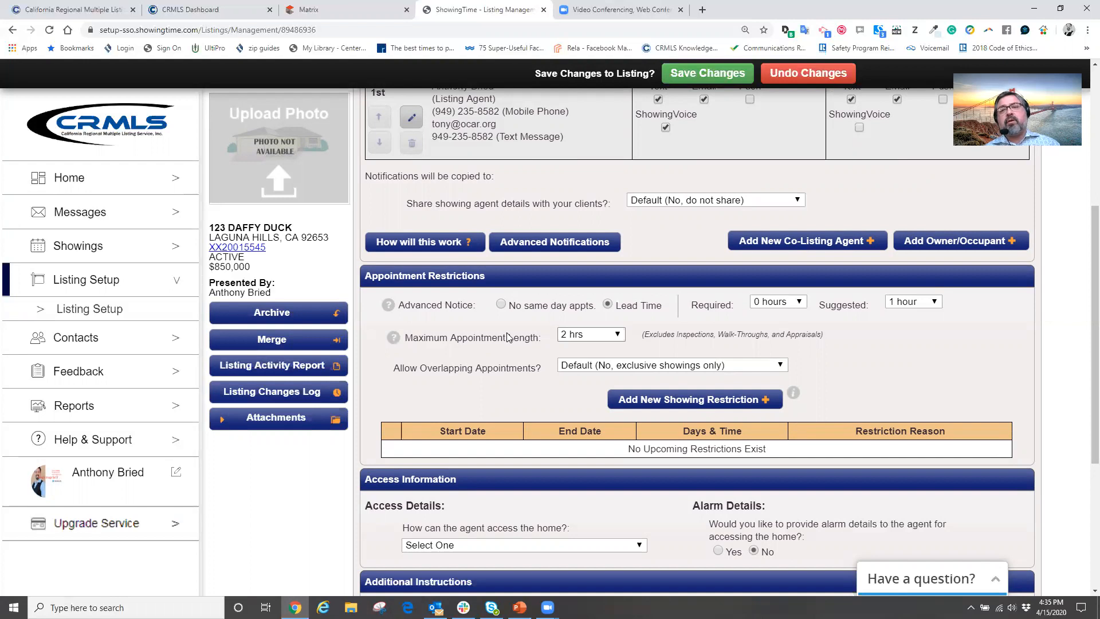
mouse_move(804, 381)
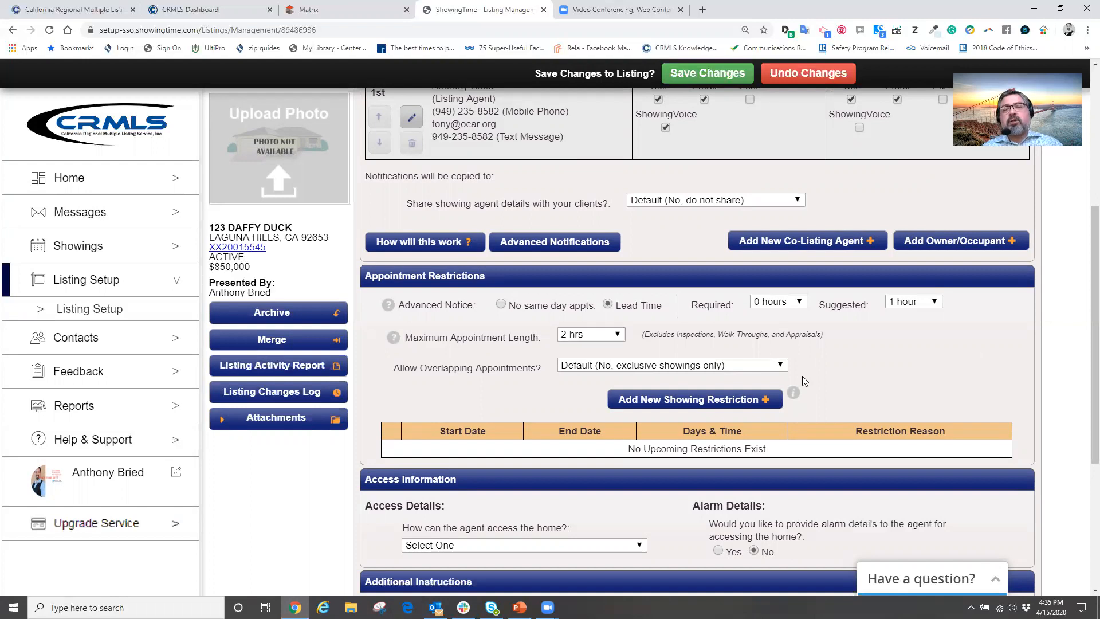
scroll(down, 3)
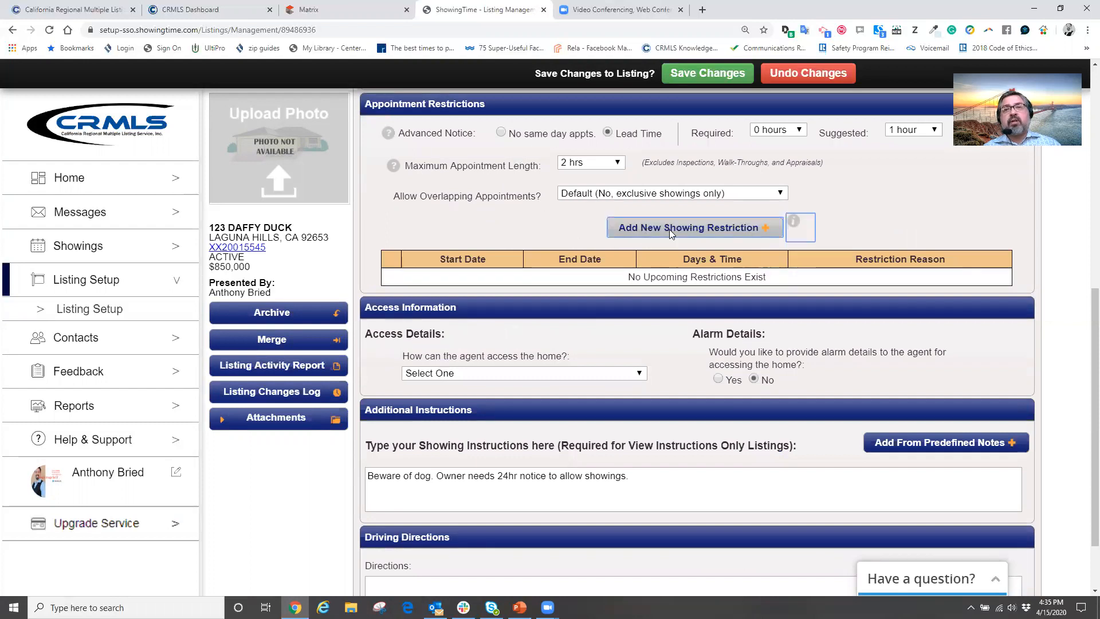
Add a 'Day sleeper' showing restriction from 8:00 AM to 2:00 PM.
click(690, 227)
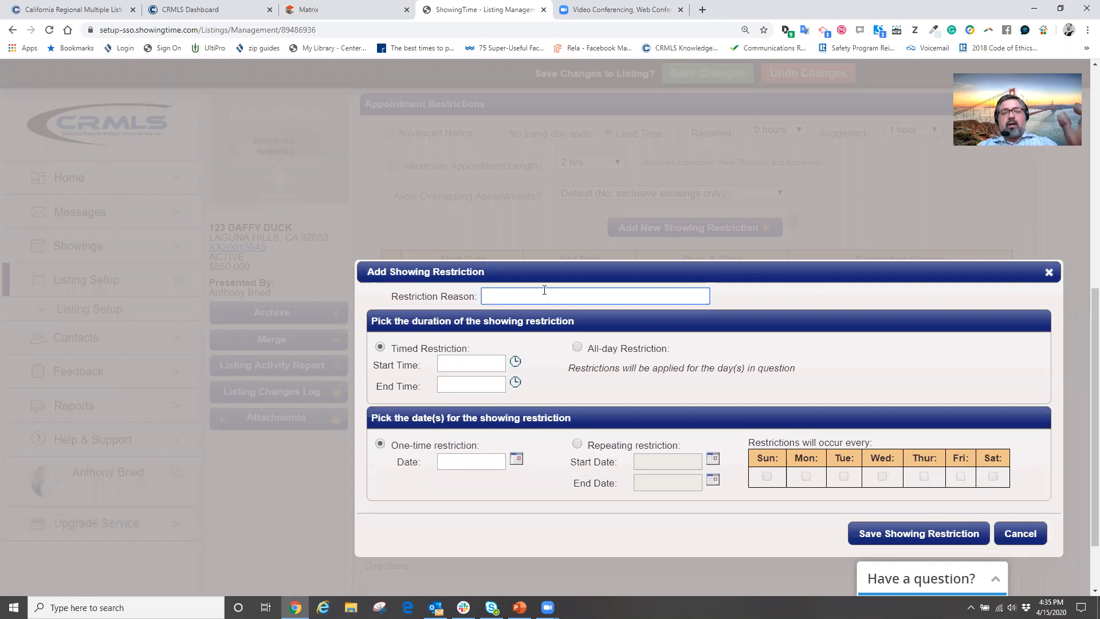
text(Day sl)
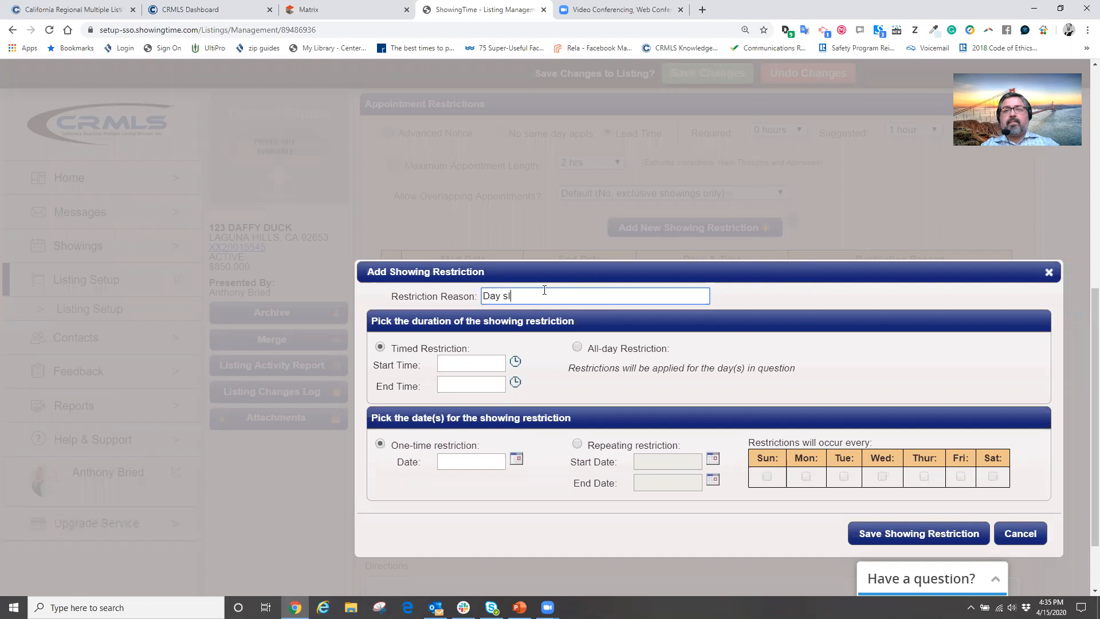
text(eeper)
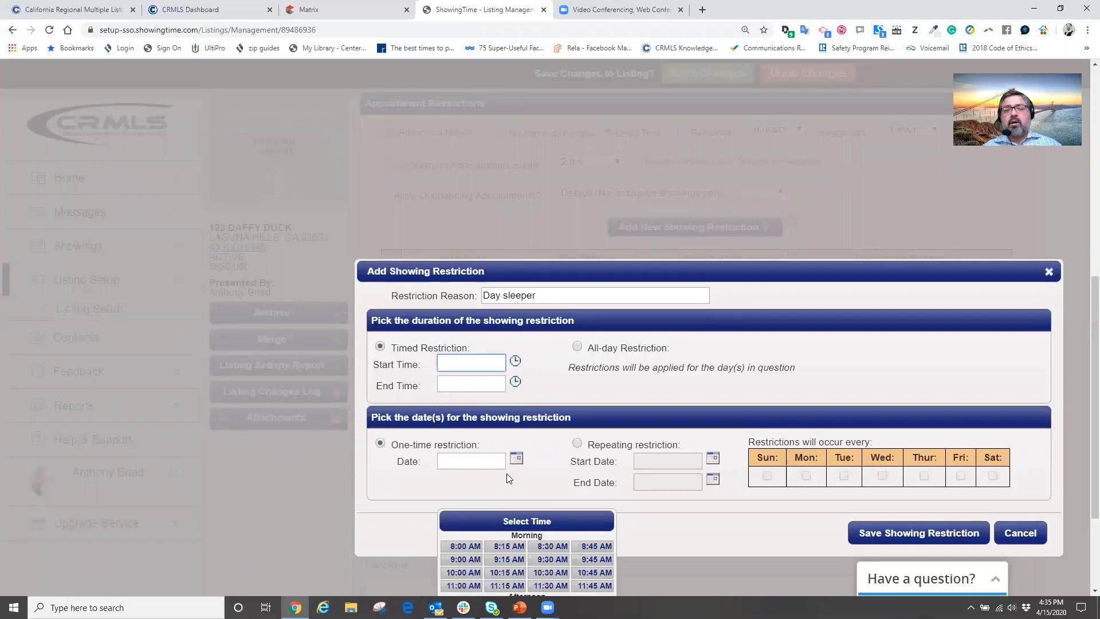
click(462, 545)
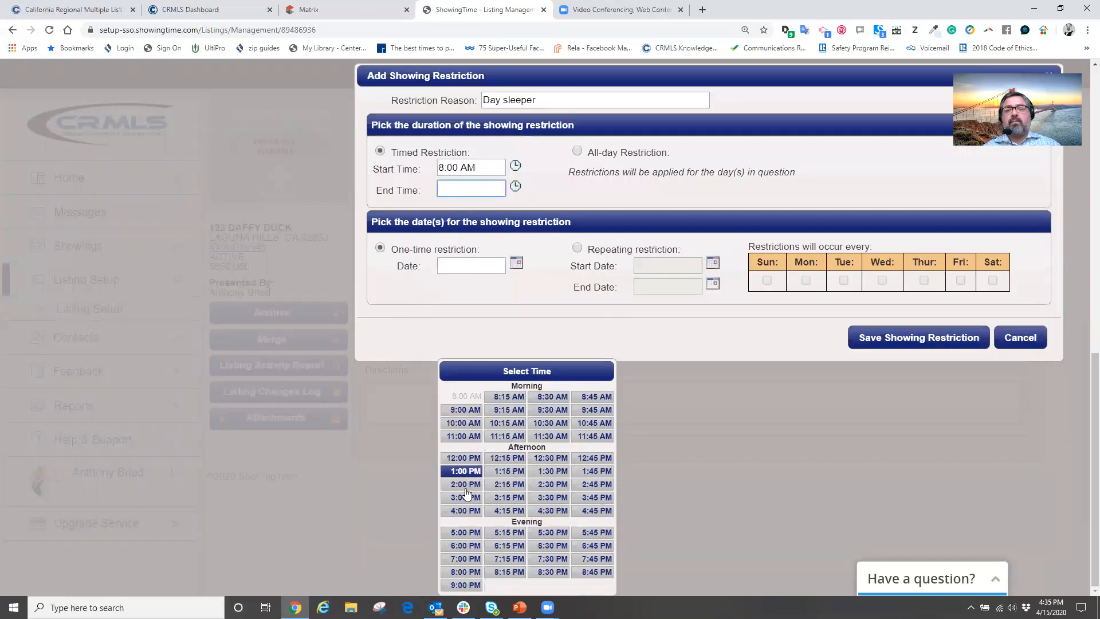
click(461, 484)
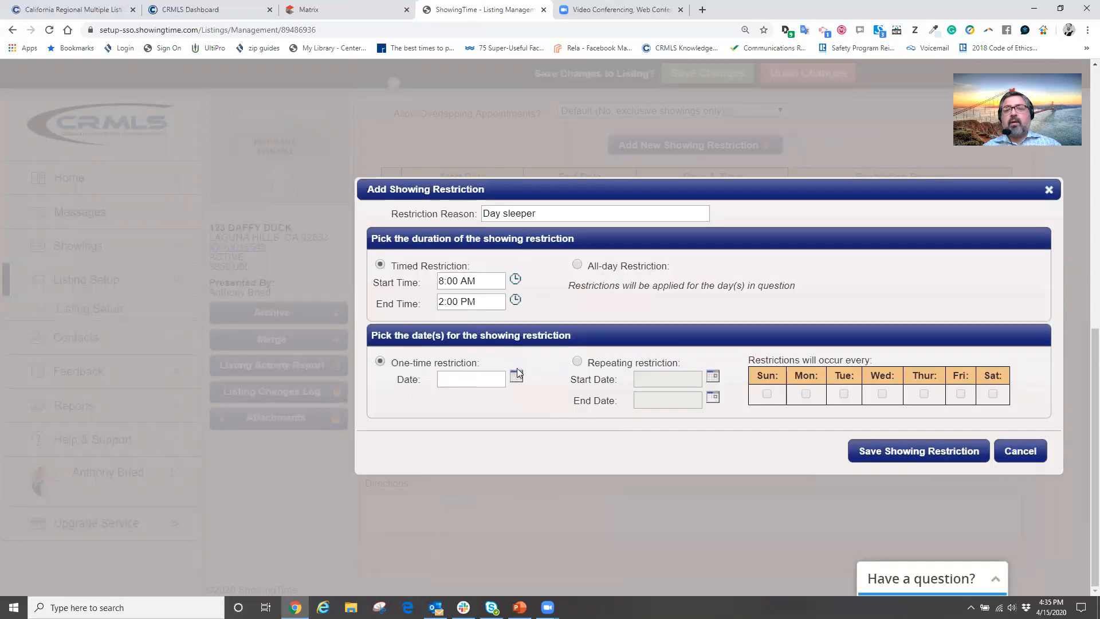
Make the Day sleeper restriction repeat from 04/15/2020 to 06/10/2020, Monday through Friday.
click(577, 362)
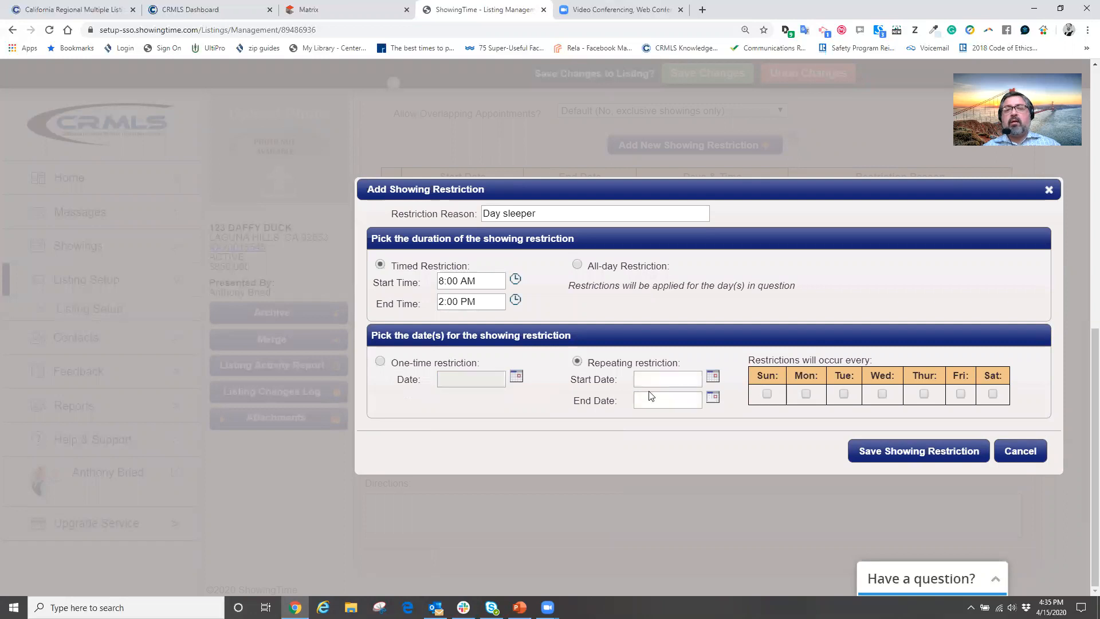
click(713, 386)
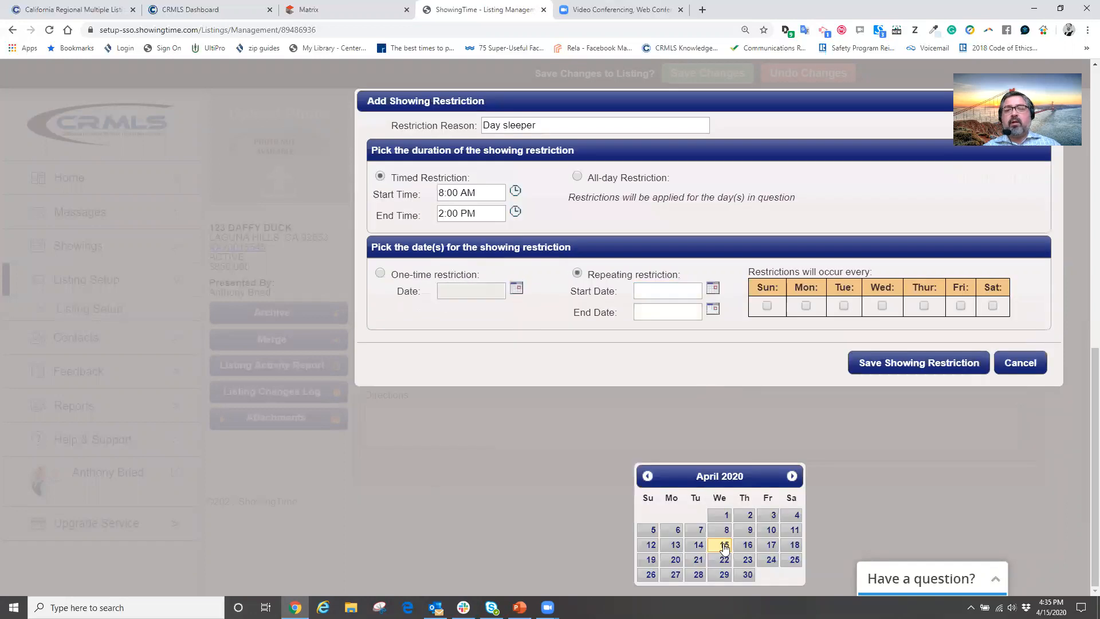
click(724, 544)
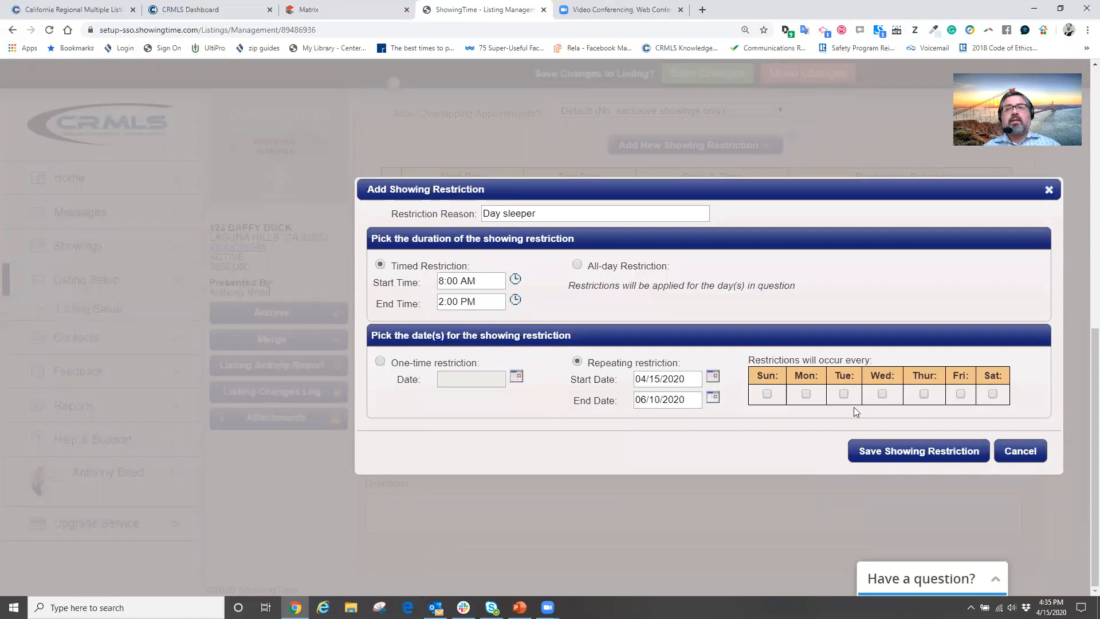
click(806, 393)
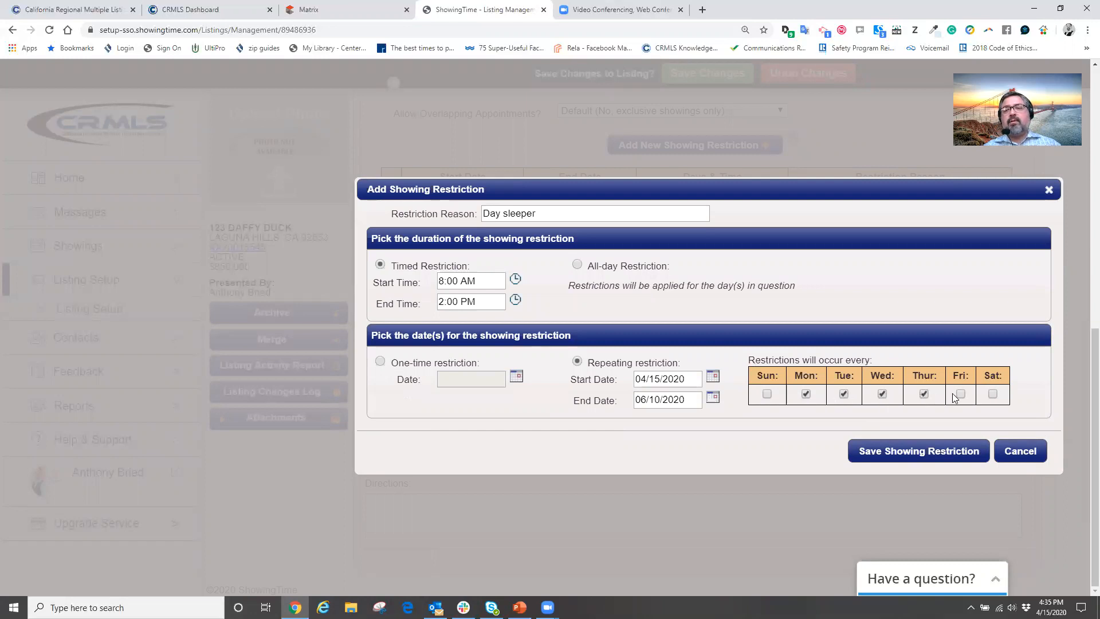
click(960, 393)
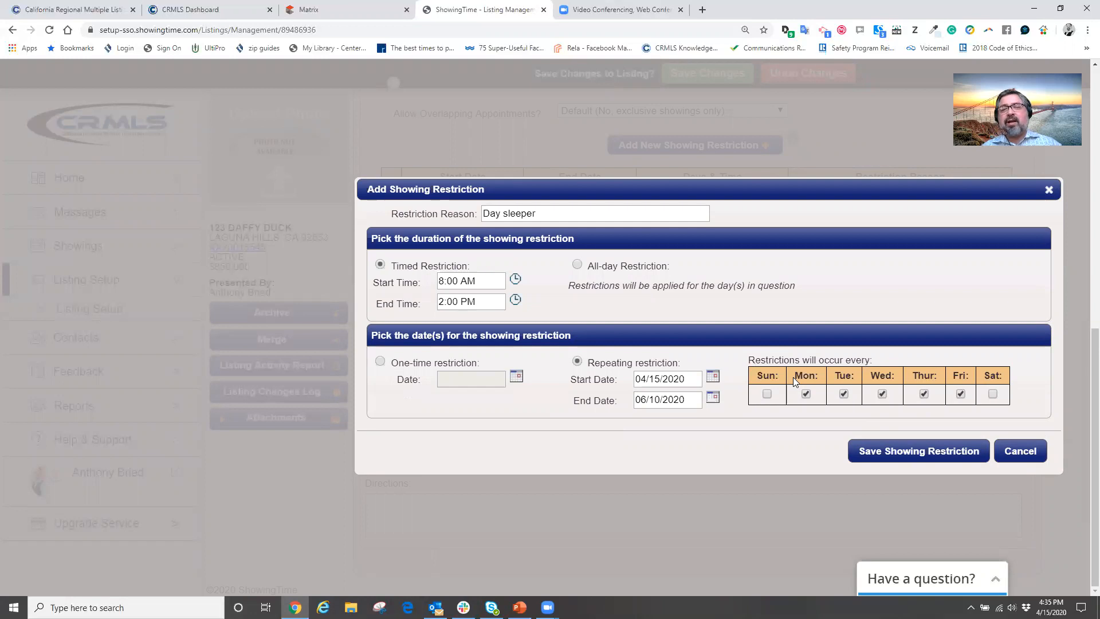
mouse_move(918, 450)
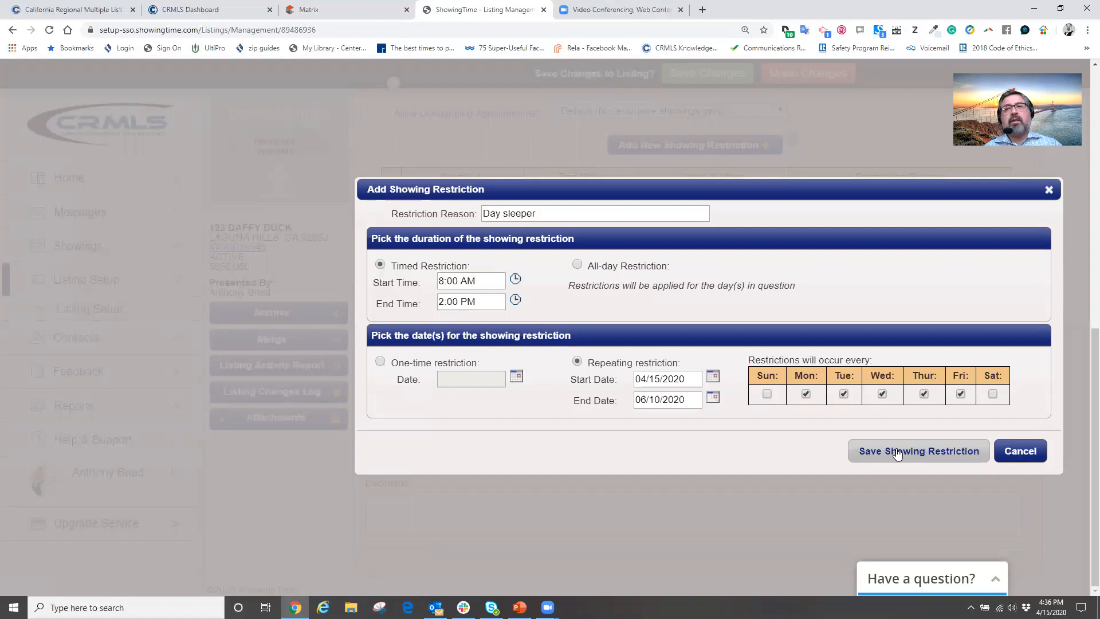
mouse_move(952, 429)
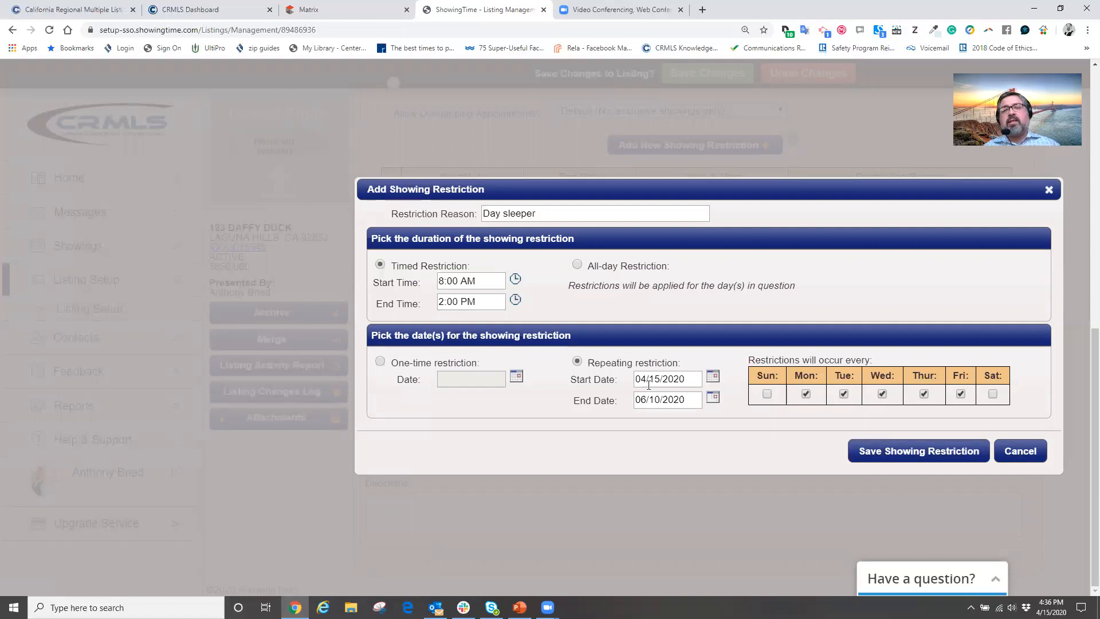
mouse_move(658, 414)
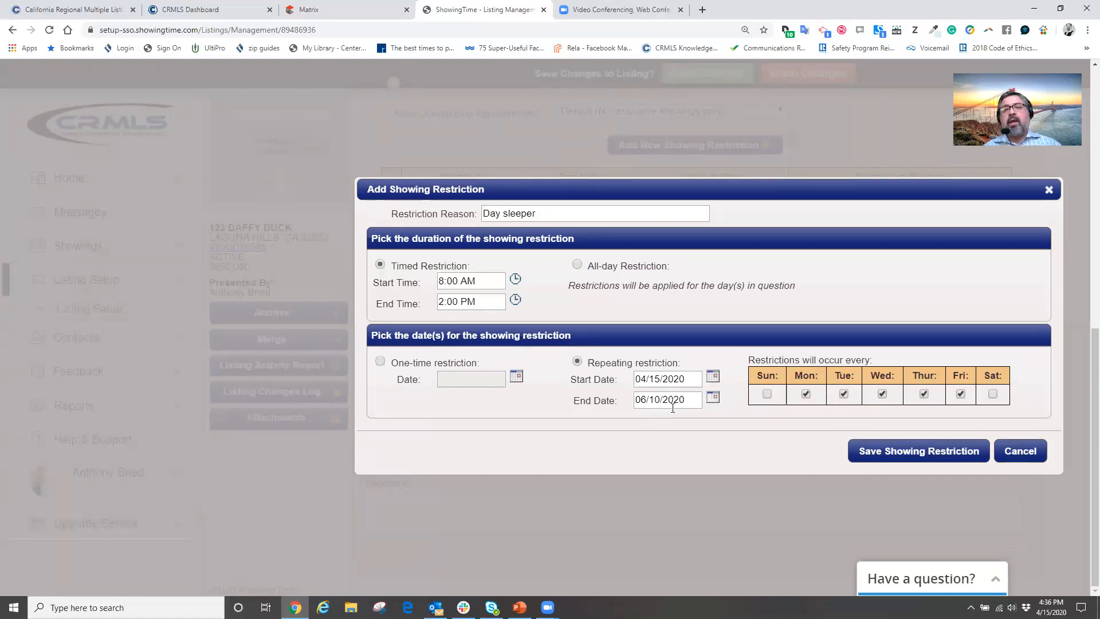
mouse_move(832, 434)
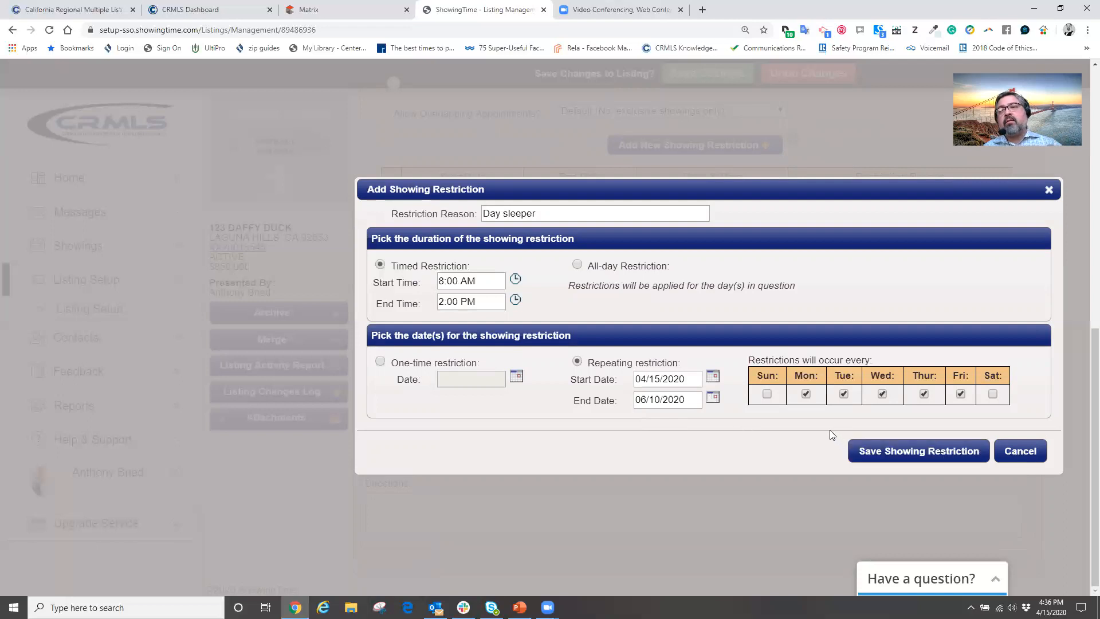
mouse_move(831, 431)
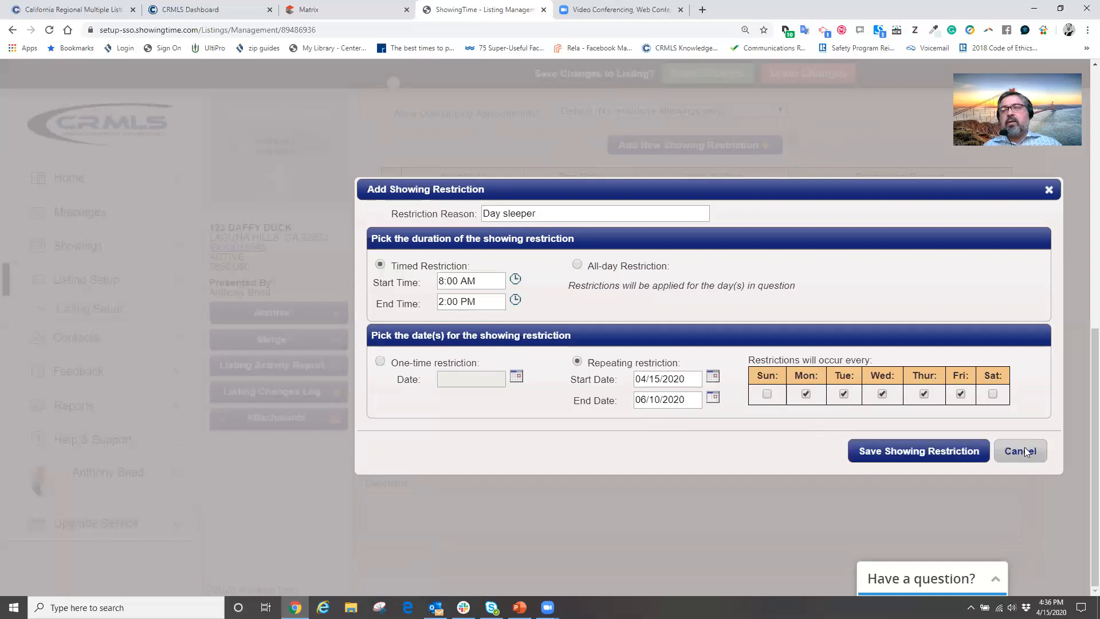
Cancel the unsaved Day sleeper restriction and return to the top of the listing page.
click(1020, 450)
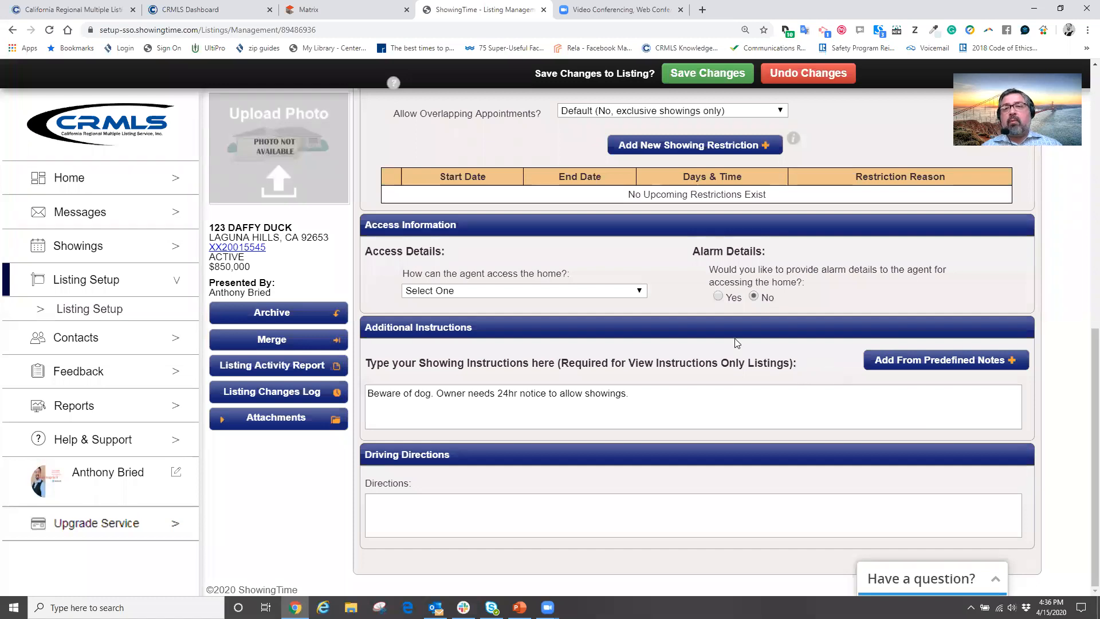
scroll(up, 3)
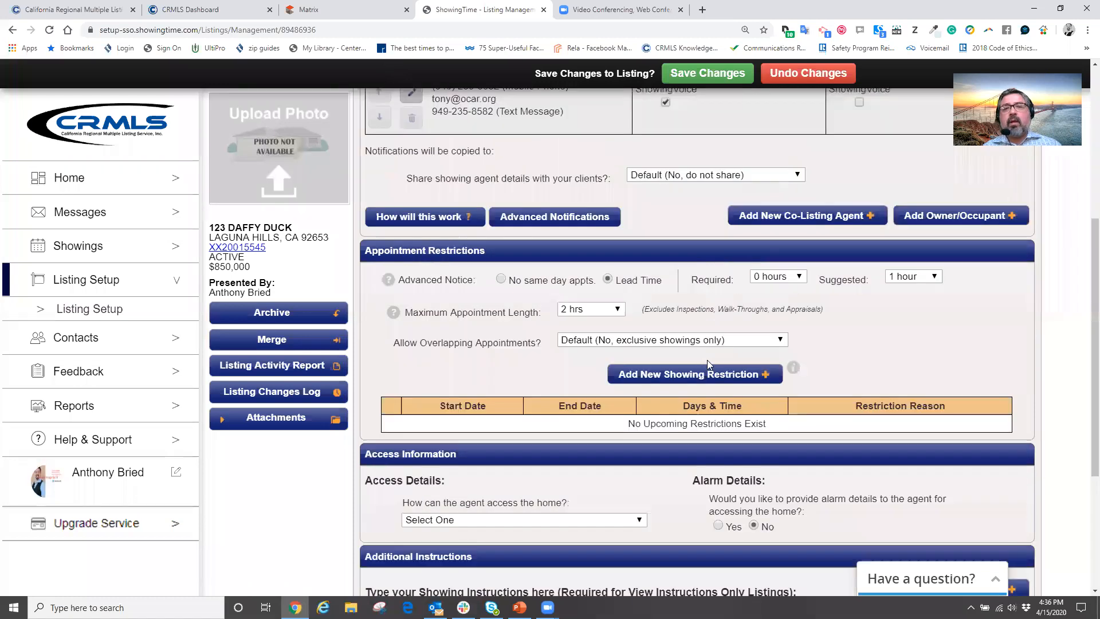
scroll(up, 3)
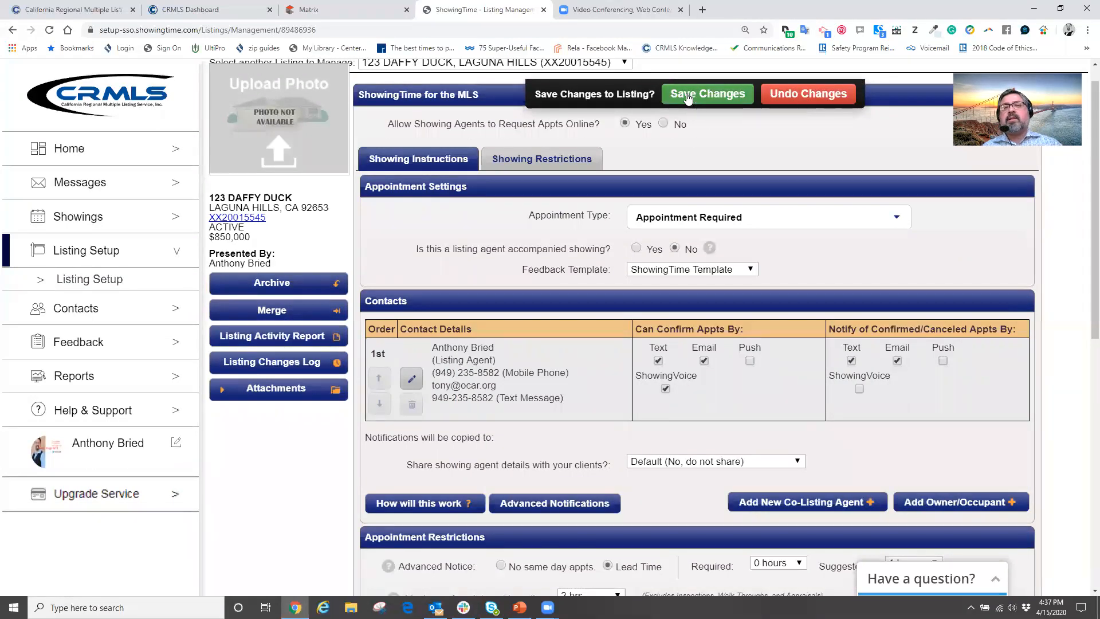
Save all pending setup changes to the 123 Daffy Duck listing.
click(707, 93)
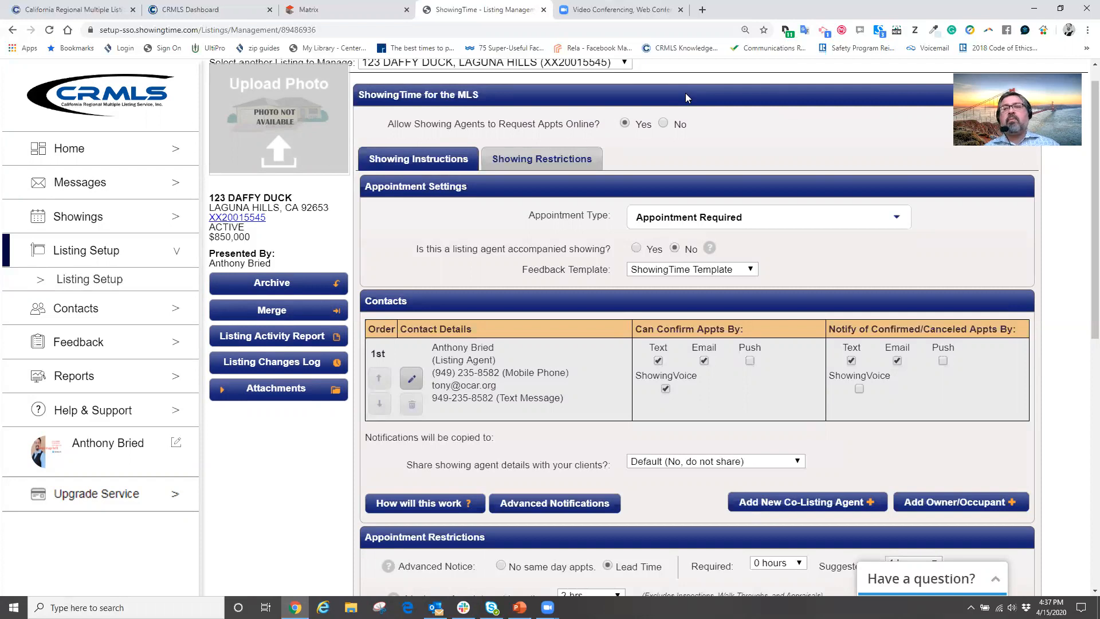
mouse_move(673, 93)
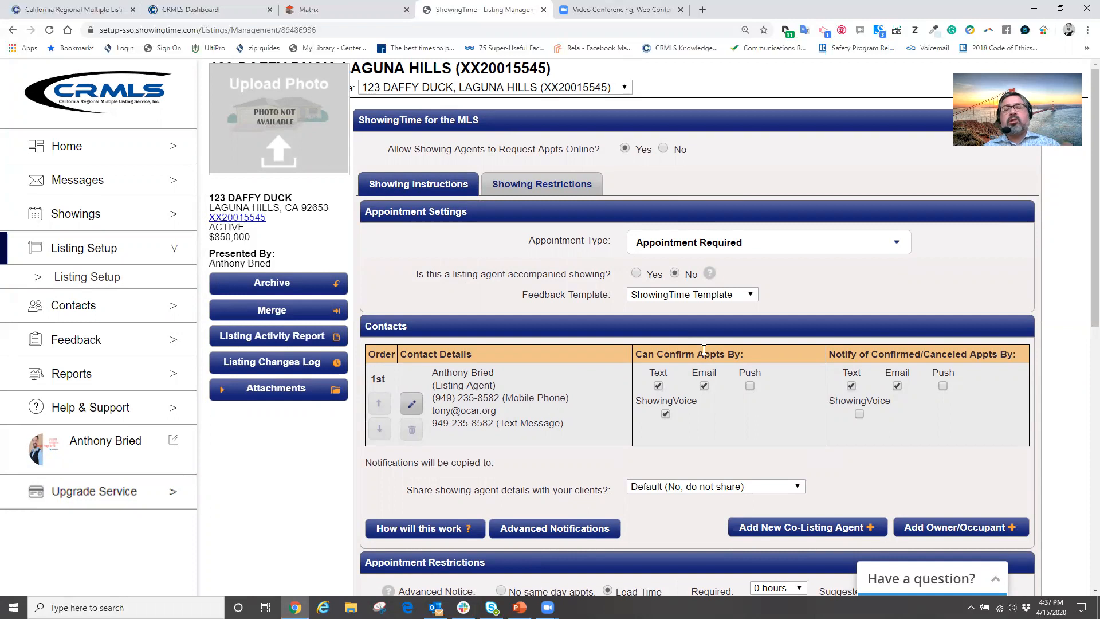
mouse_move(701, 402)
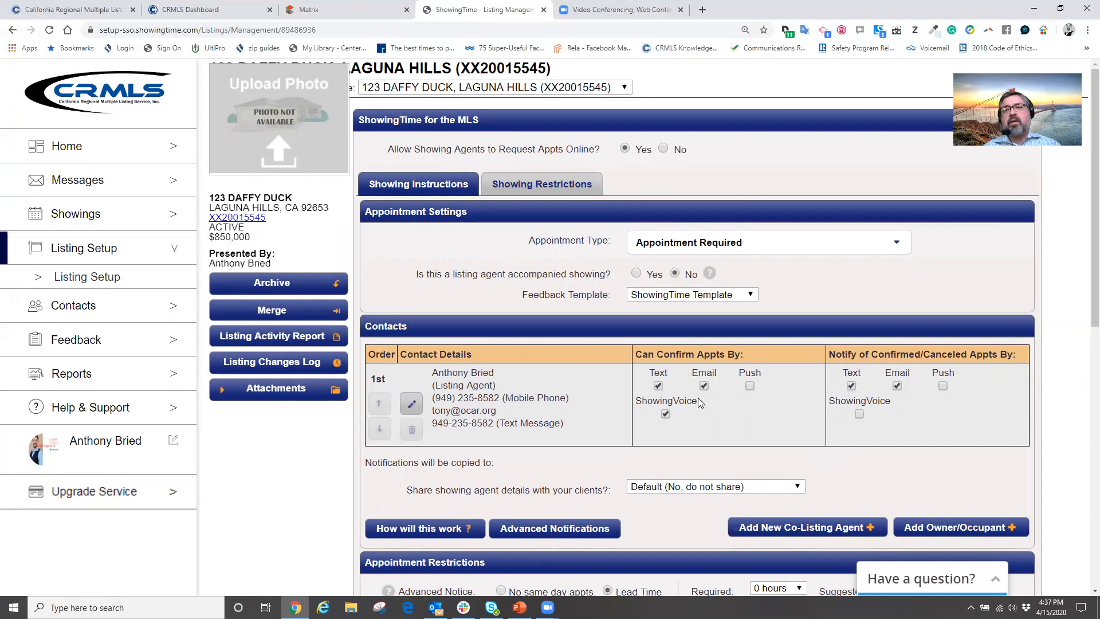
mouse_move(896, 169)
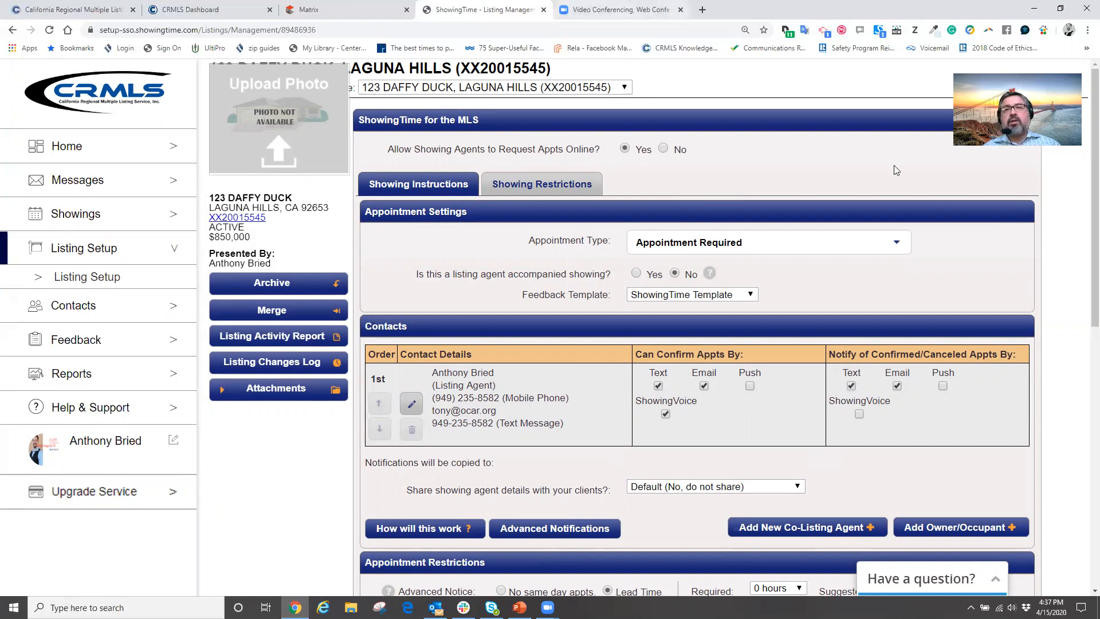